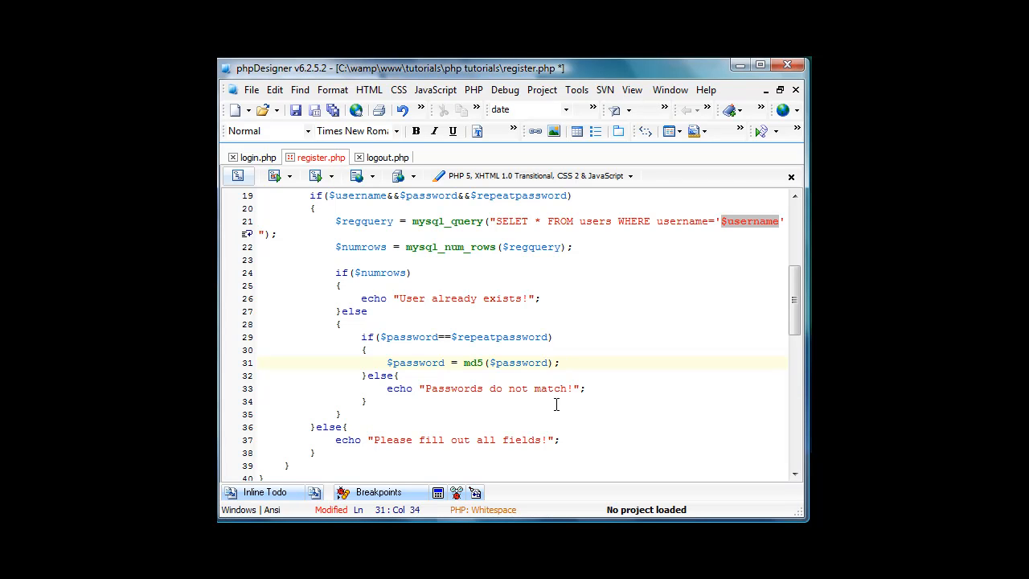
- Add the line $date = date("Y-m-d"); directly below the md5 password hash
{"action": "key", "text": "Left"}
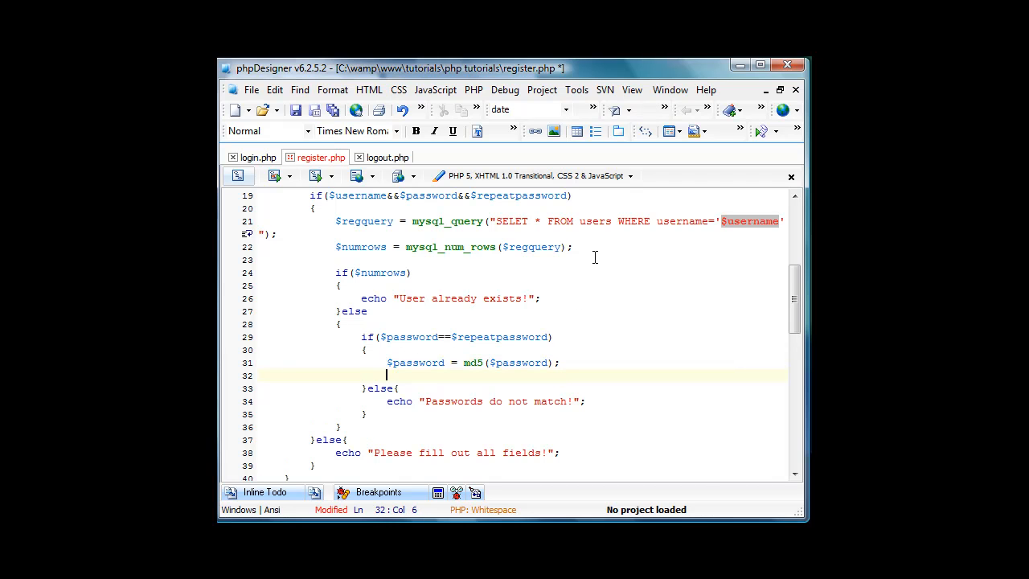
{"action": "type", "text": "$date = date ()"}
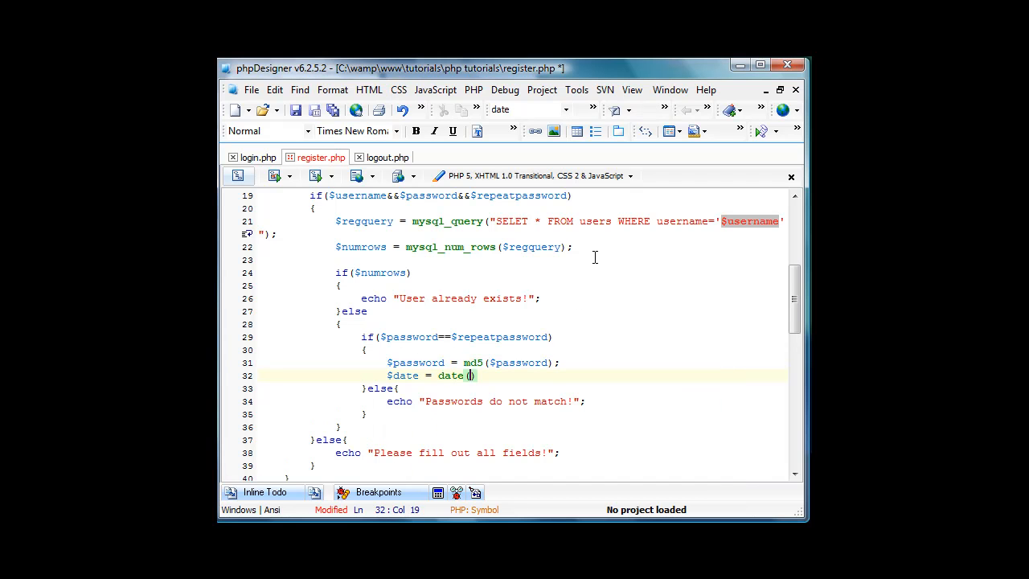
{"action": "type", "text": "\""}
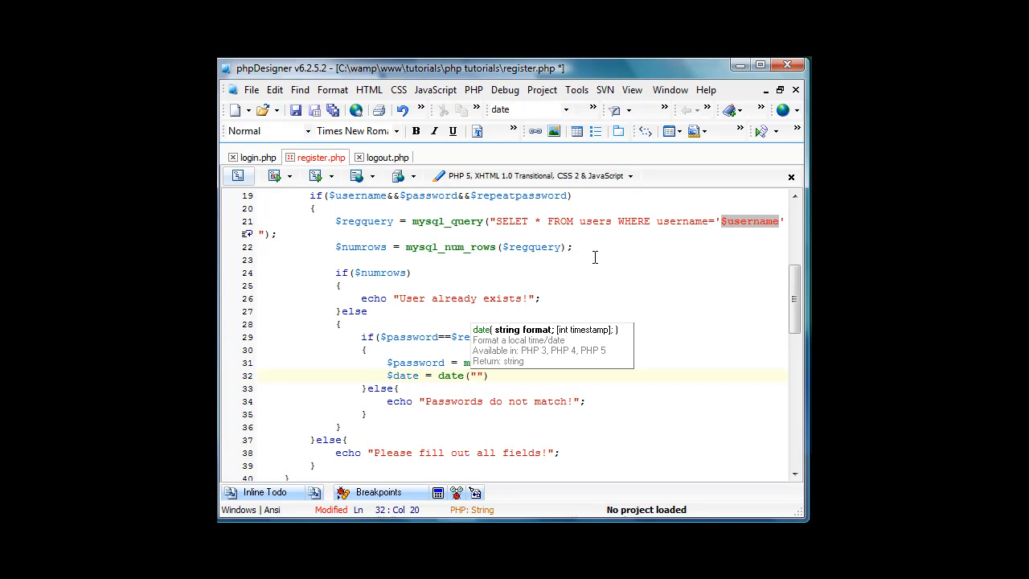
{"action": "type", "text": "Y-"}
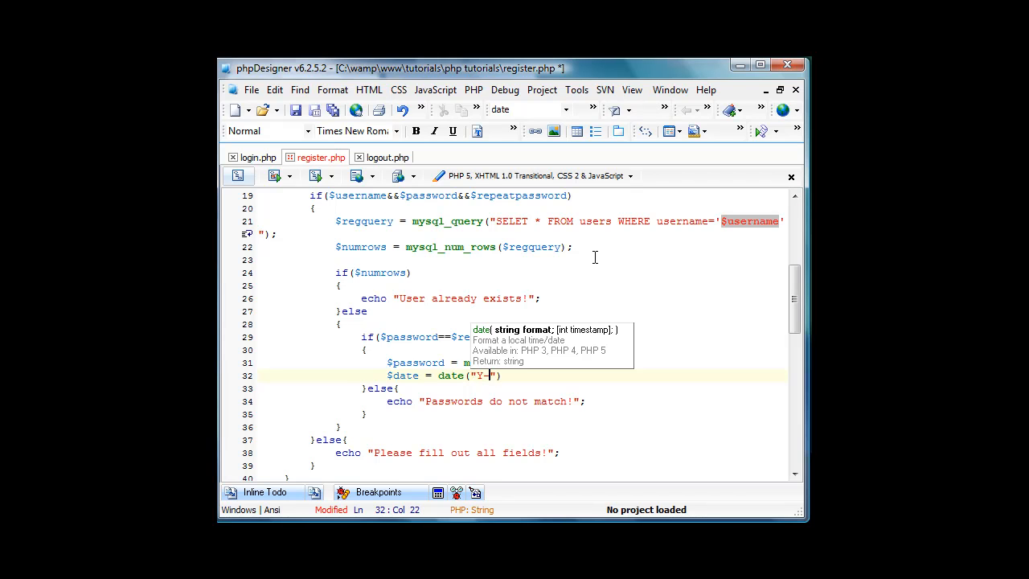
{"action": "type", "text": "m-d"}
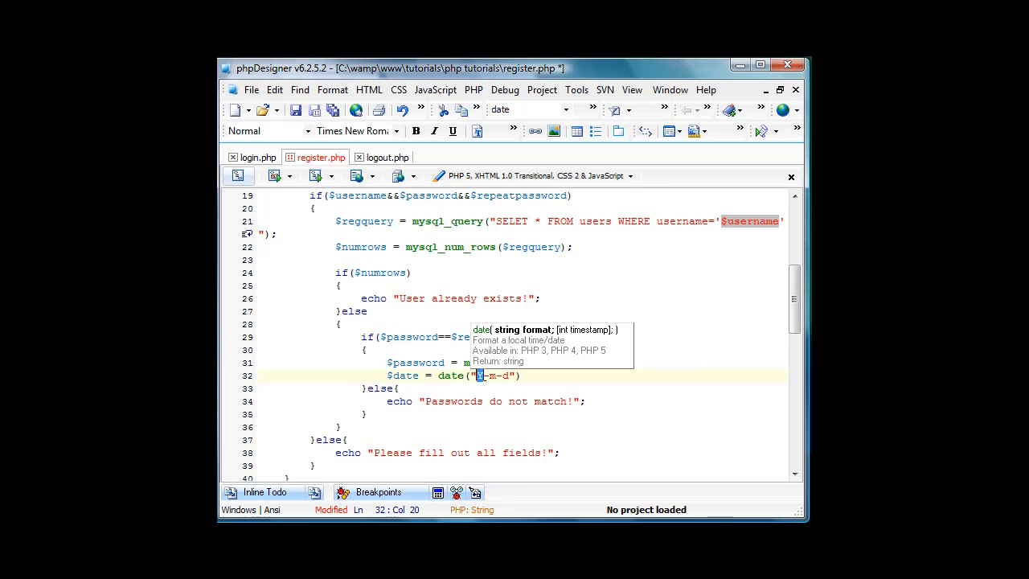
{"action": "type", "text": "Y"}
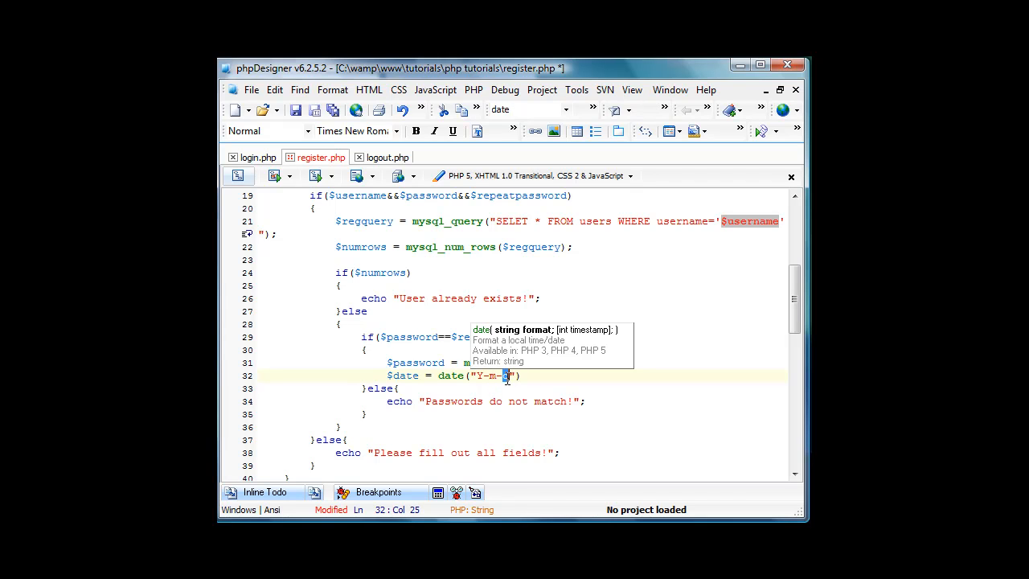
{"action": "mouse_move", "coordinate": [508, 381]}
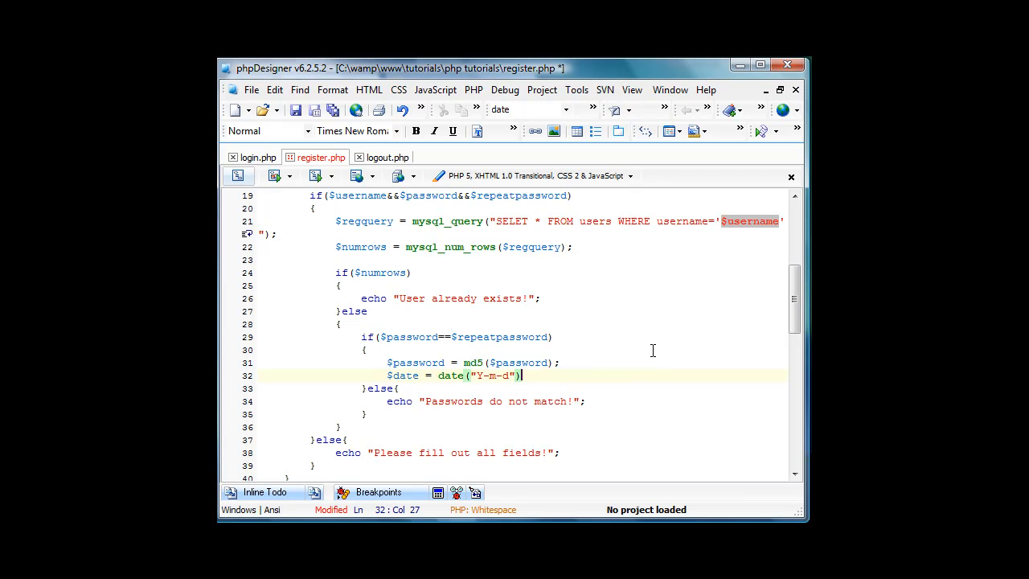
{"action": "type", "text": ";"}
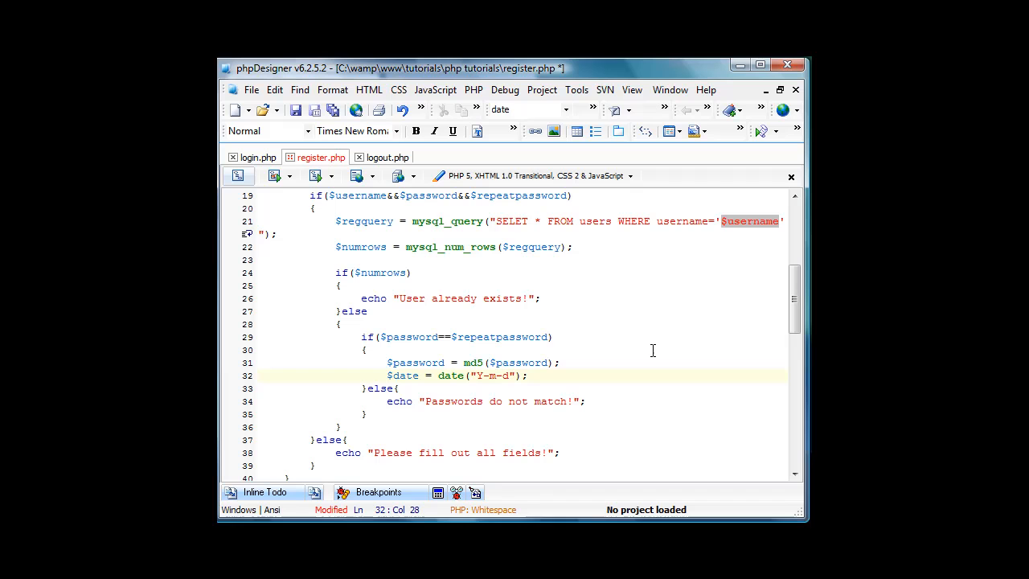
{"action": "mouse_move", "coordinate": [667, 340]}
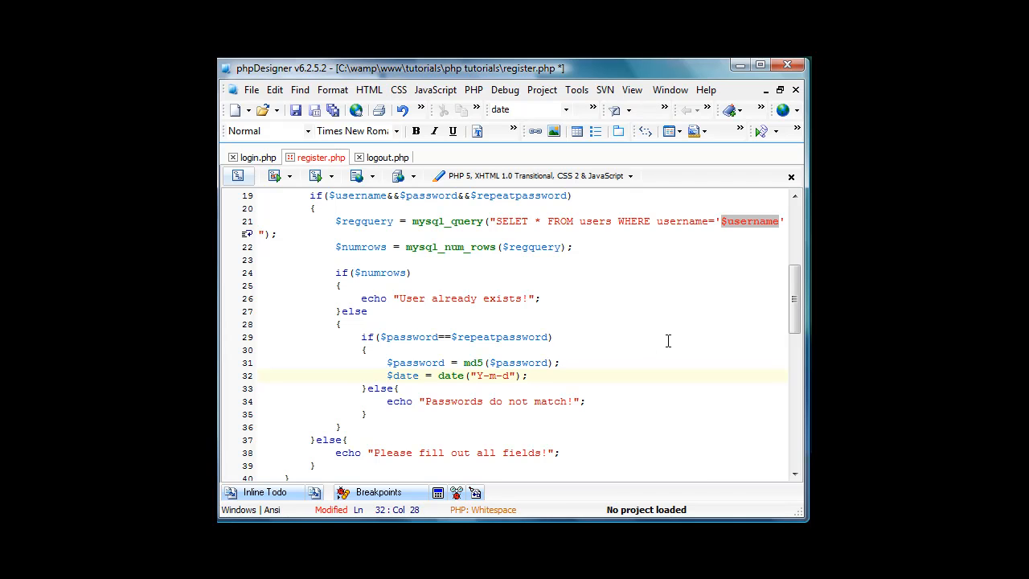
- Write $insertquery inserting '', $username, $password, $date into users, then die("Successfully registered!")
{"action": "type", "text": "$"}
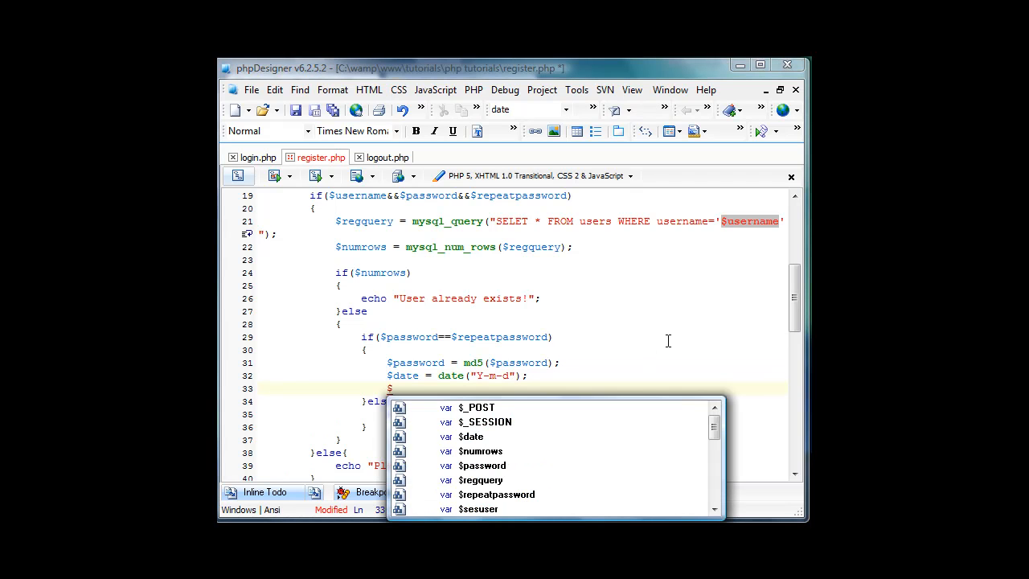
{"action": "type", "text": "insertquery"}
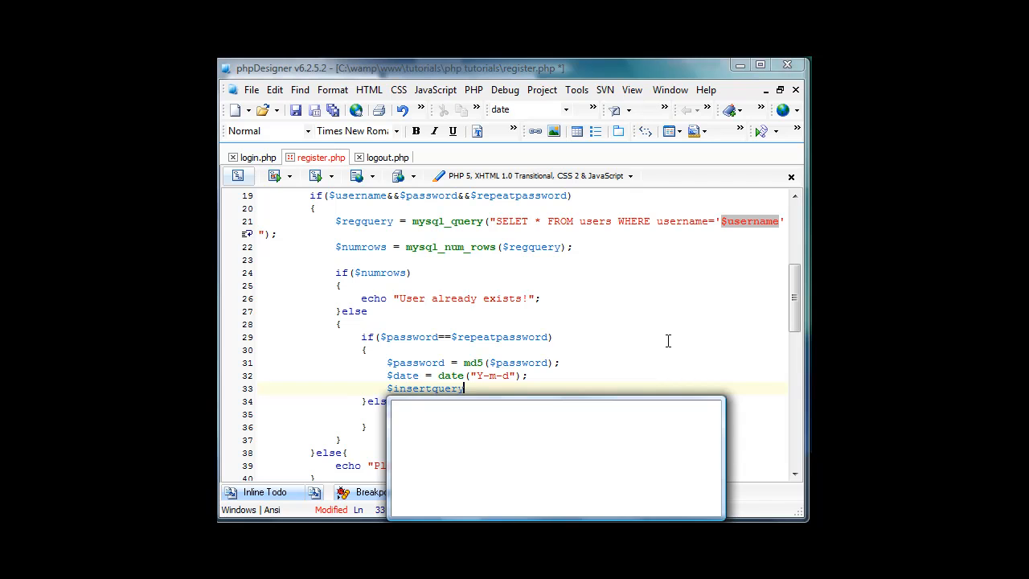
{"action": "type", "text": "= mysql_quer"}
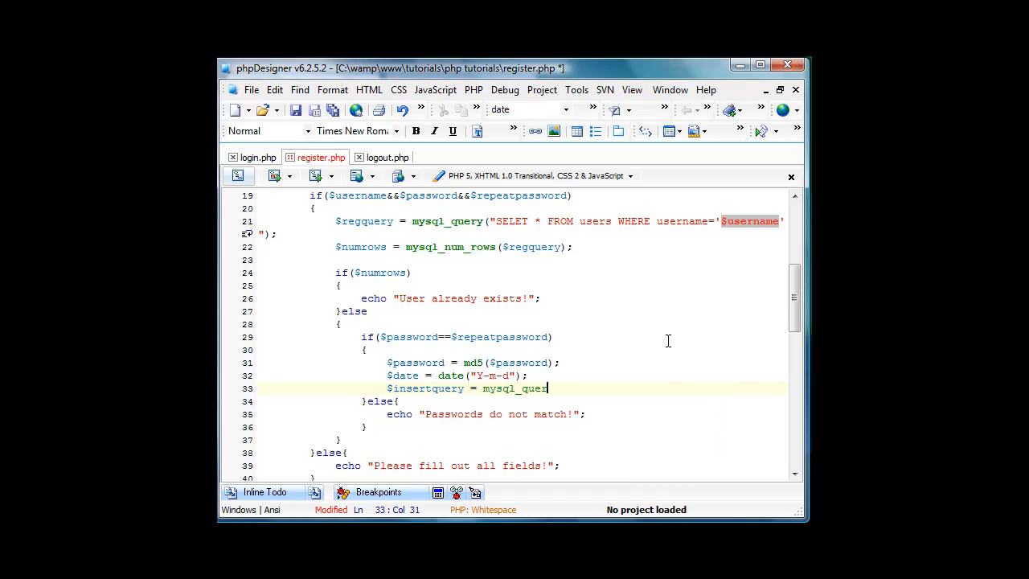
{"action": "type", "text": "(\"INSERT INTO"}
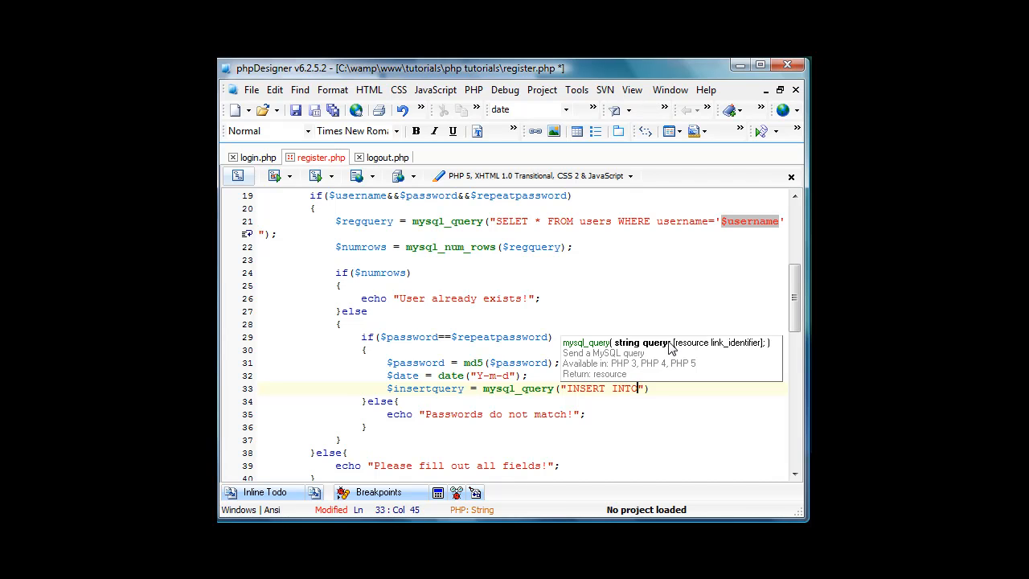
{"action": "type", "text": "users"}
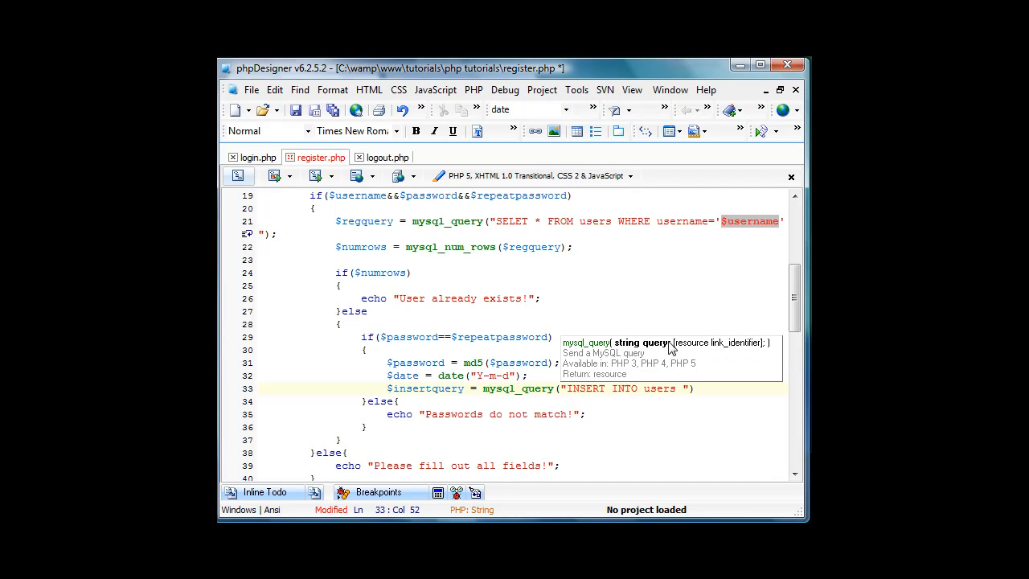
{"action": "type", "text": "valu"}
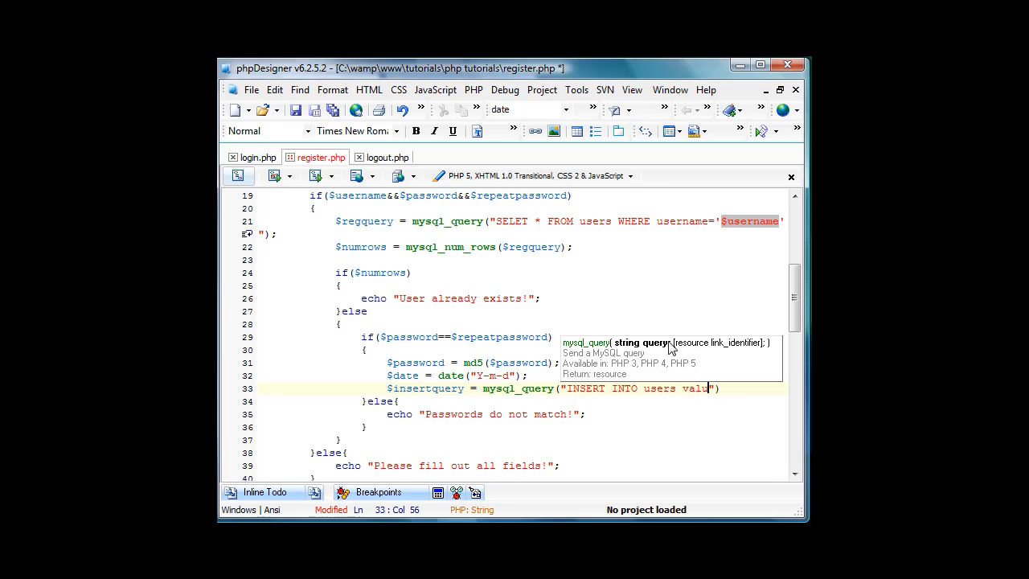
{"action": "type", "text": "ES()"}
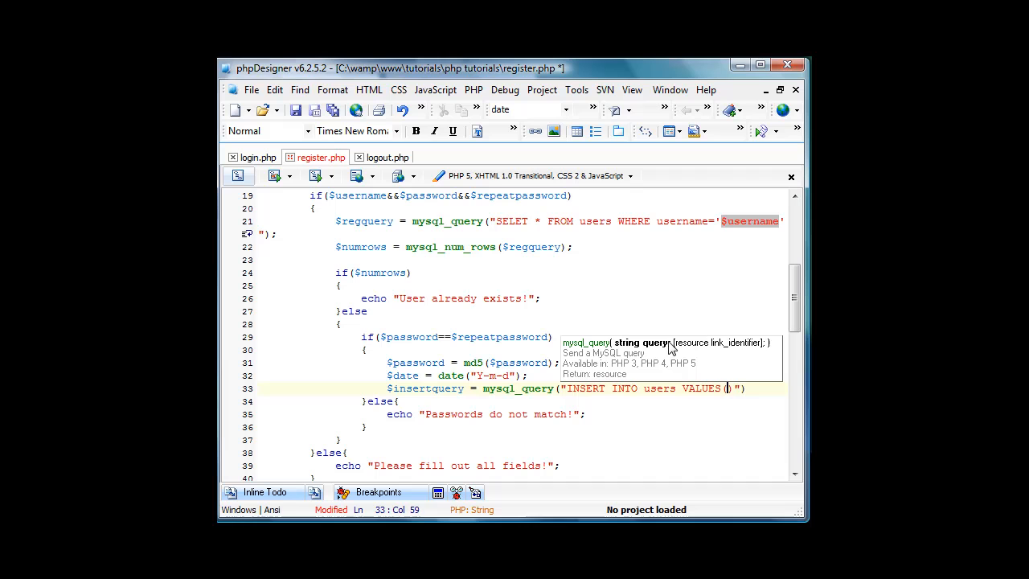
{"action": "type", "text": "'"}
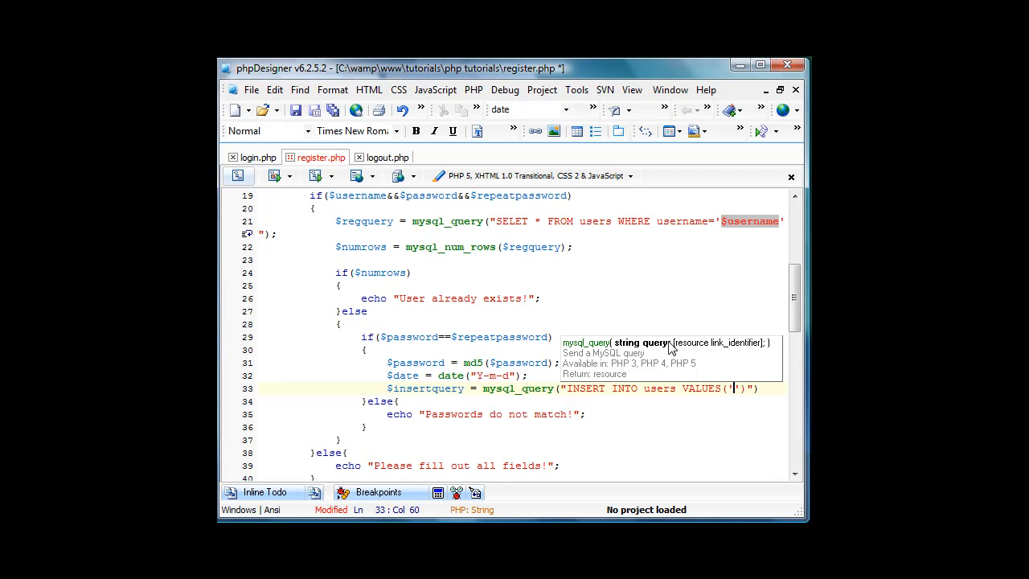
{"action": "type", "text": ",'','', ''"}
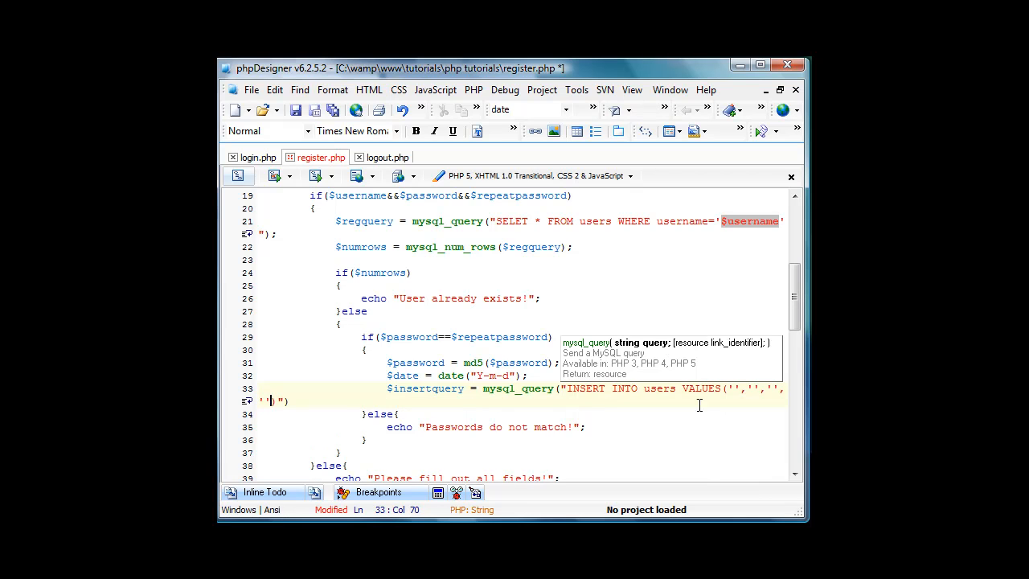
{"action": "mouse_move", "coordinate": [587, 437]}
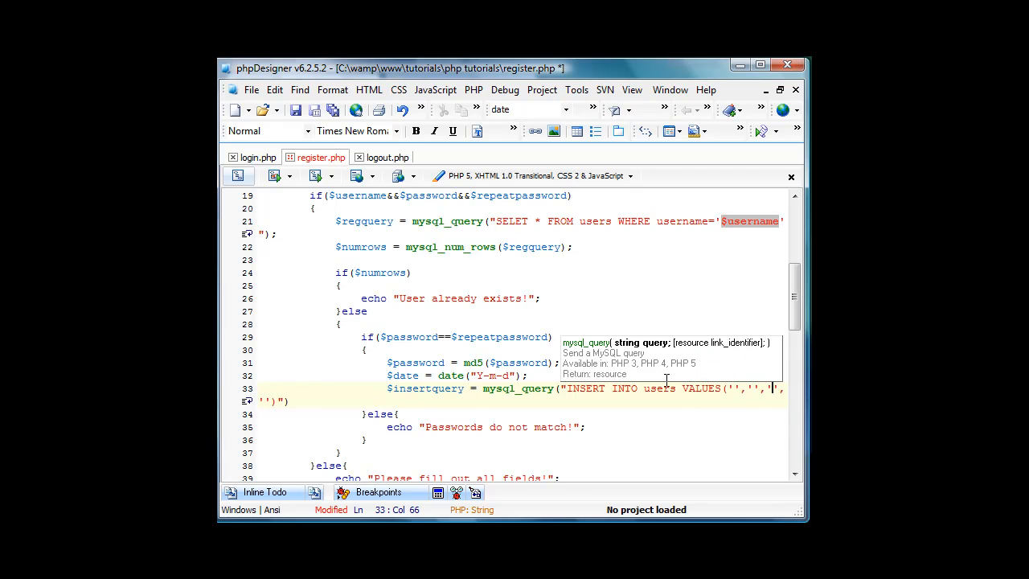
{"action": "type", "text": "','"}
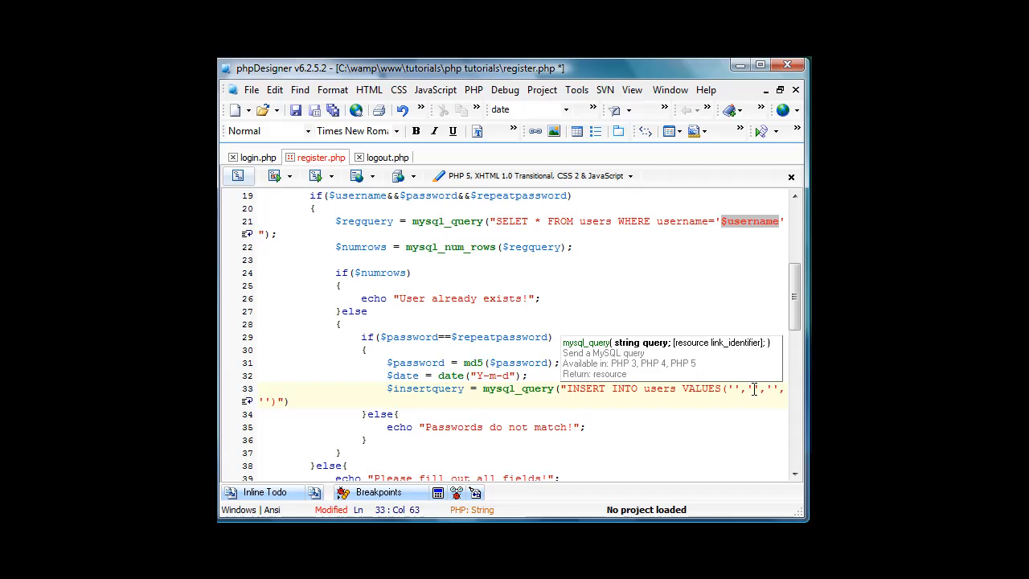
{"action": "type", "text": "$username"}
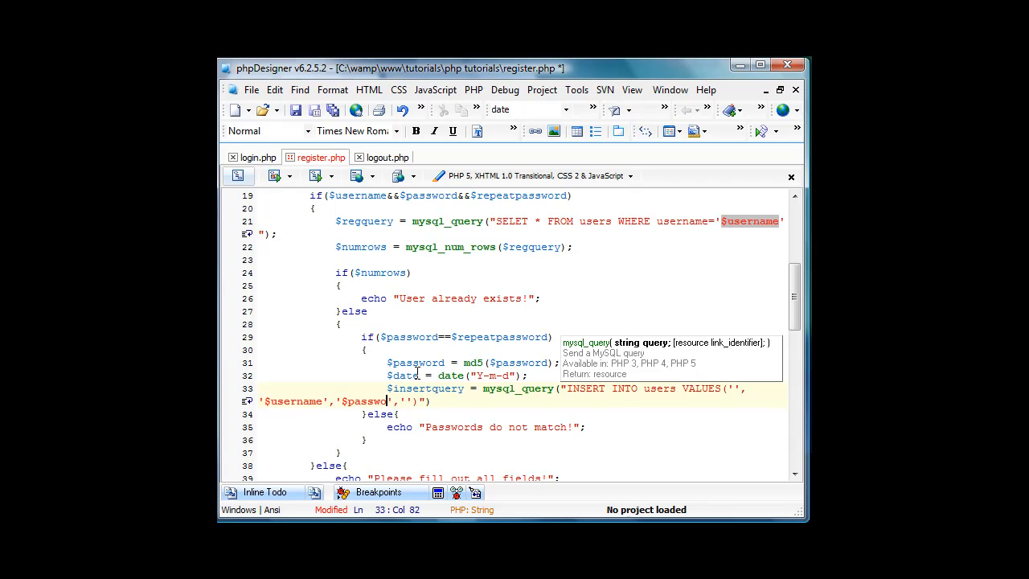
{"action": "type", "text": "'$date"}
{"action": "type", "text": "die(\""}
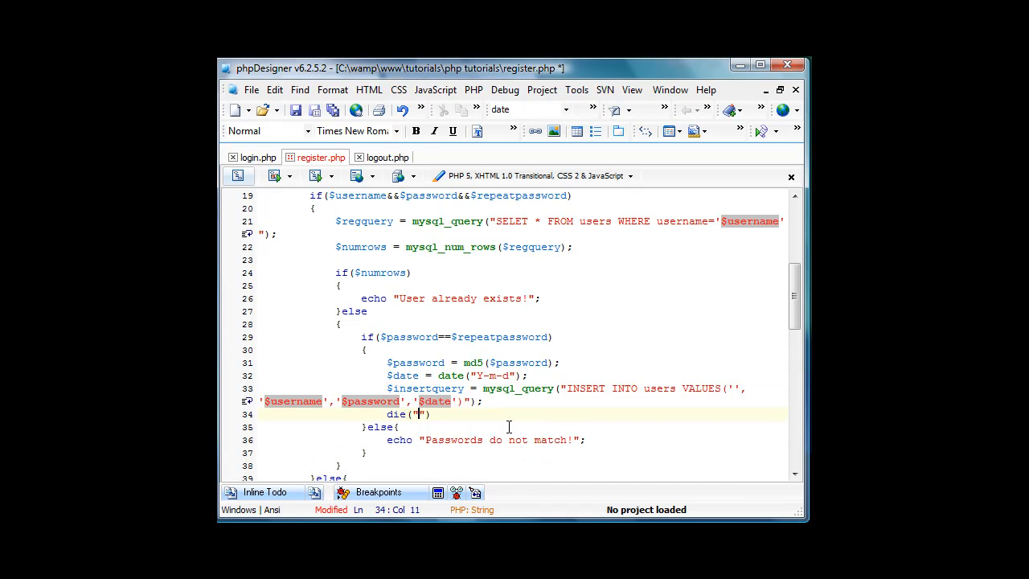
{"action": "type", "text": "Successfully registered!"}
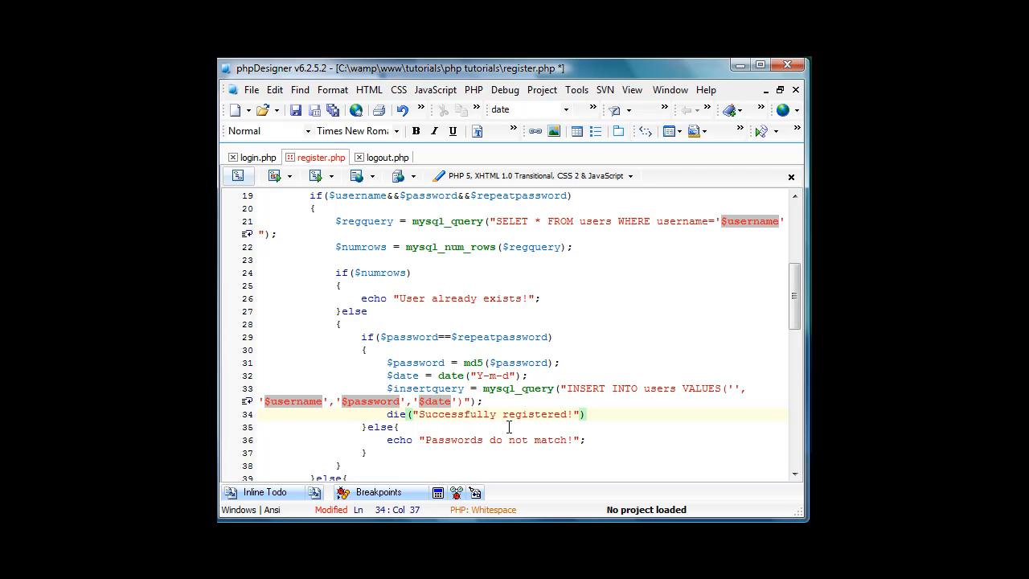
- Wrap the @$_POST values on lines 9–11 in strip_tags() and save register.php
{"action": "scroll", "scroll_direction": "up", "scroll_amount": 3}
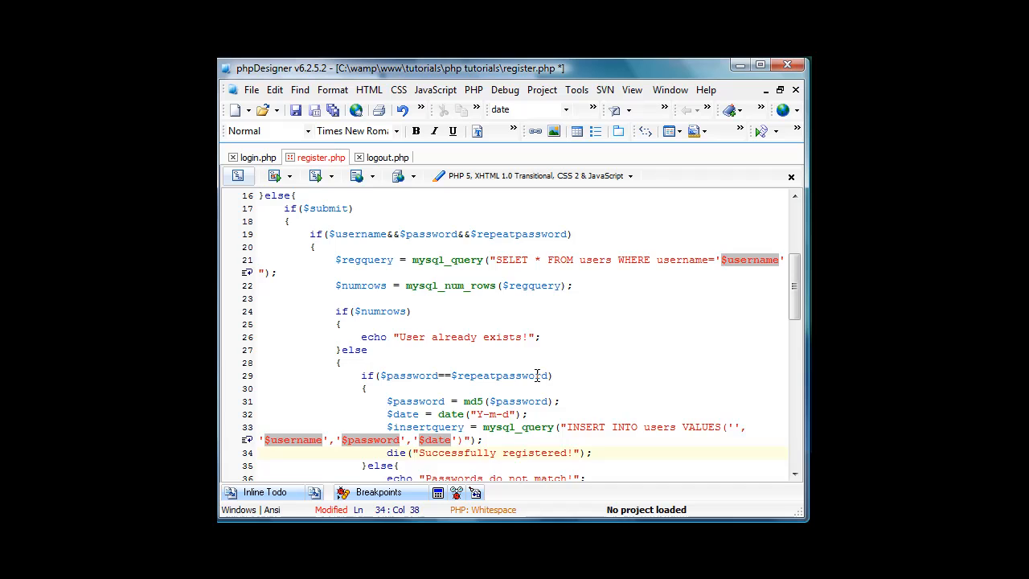
{"action": "scroll", "scroll_direction": "up", "scroll_amount": 3}
{"action": "type", "text": "$u"}
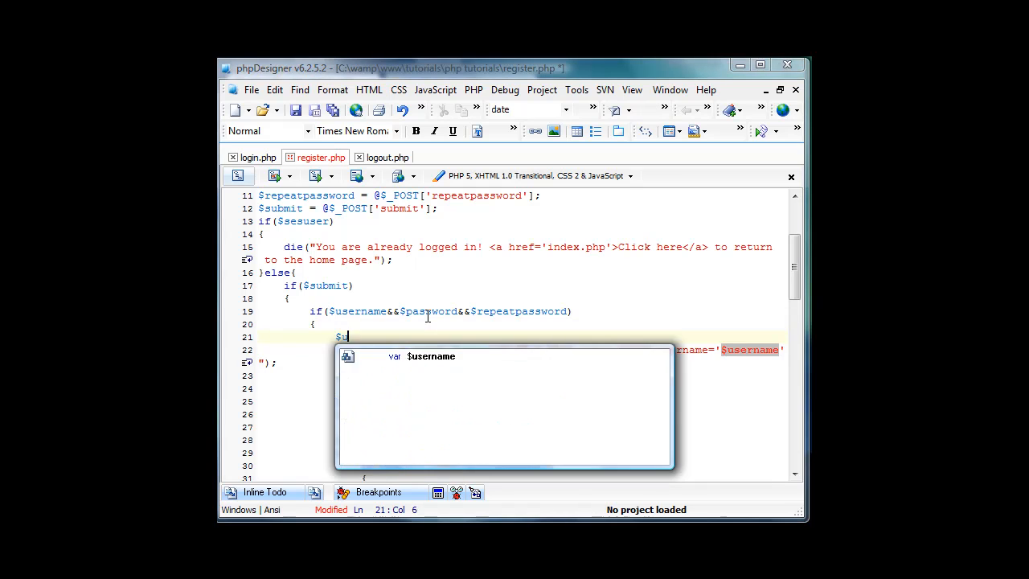
{"action": "type", "text": "se"}
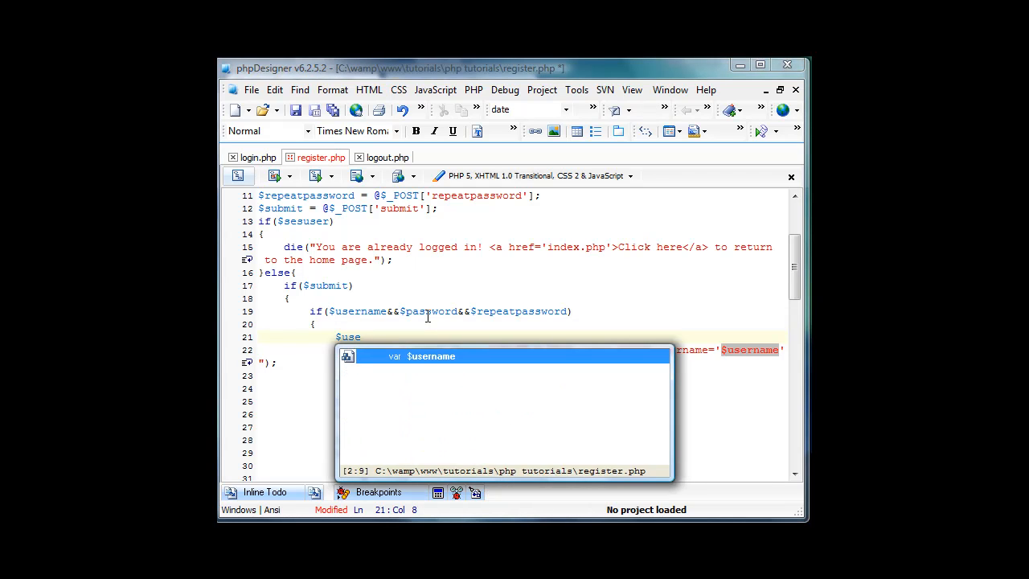
{"action": "key", "text": "Escape"}
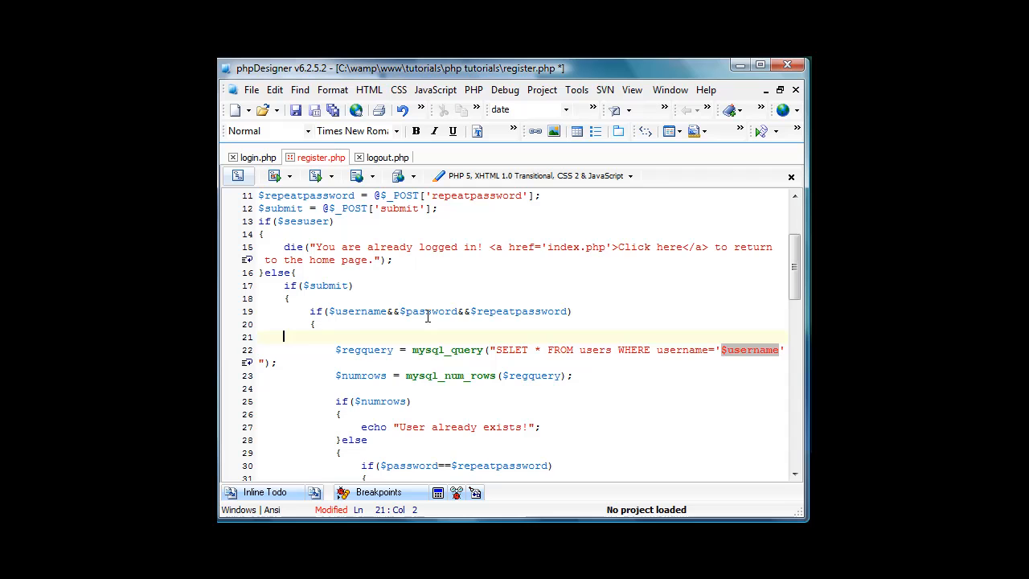
{"action": "scroll", "scroll_direction": "up", "scroll_amount": 3}
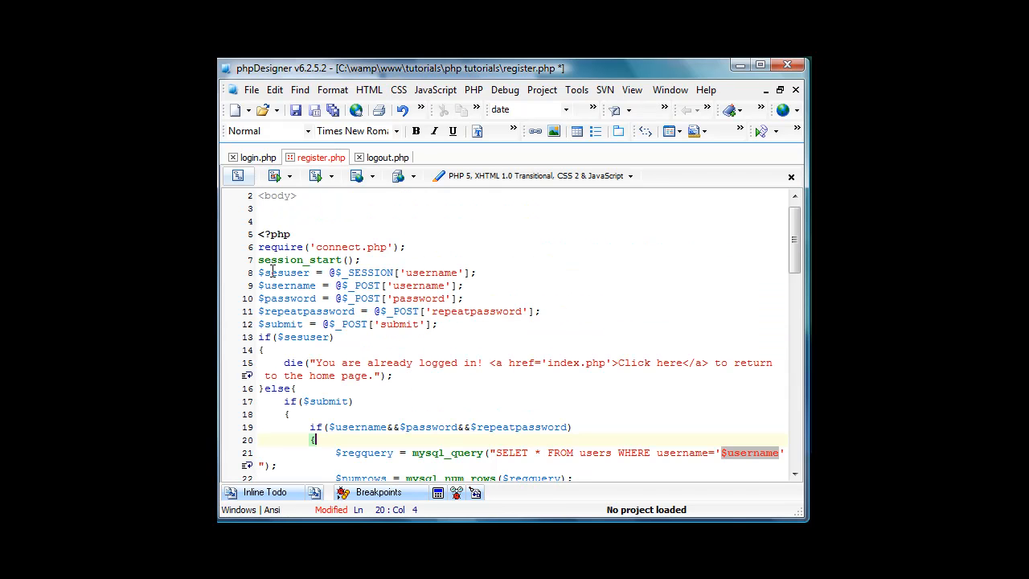
{"action": "left_click", "coordinate": [344, 285]}
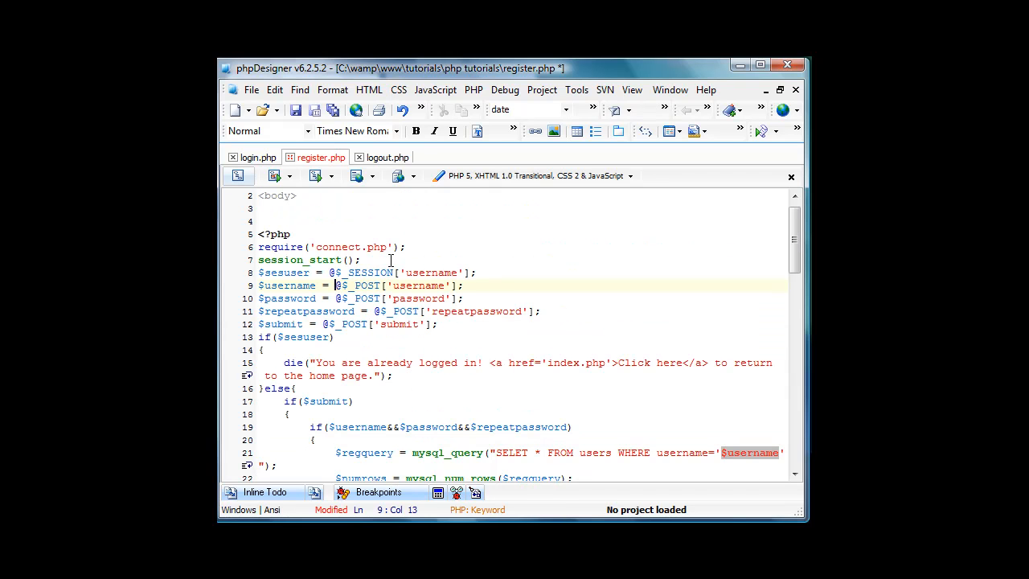
{"action": "type", "text": "strip"}
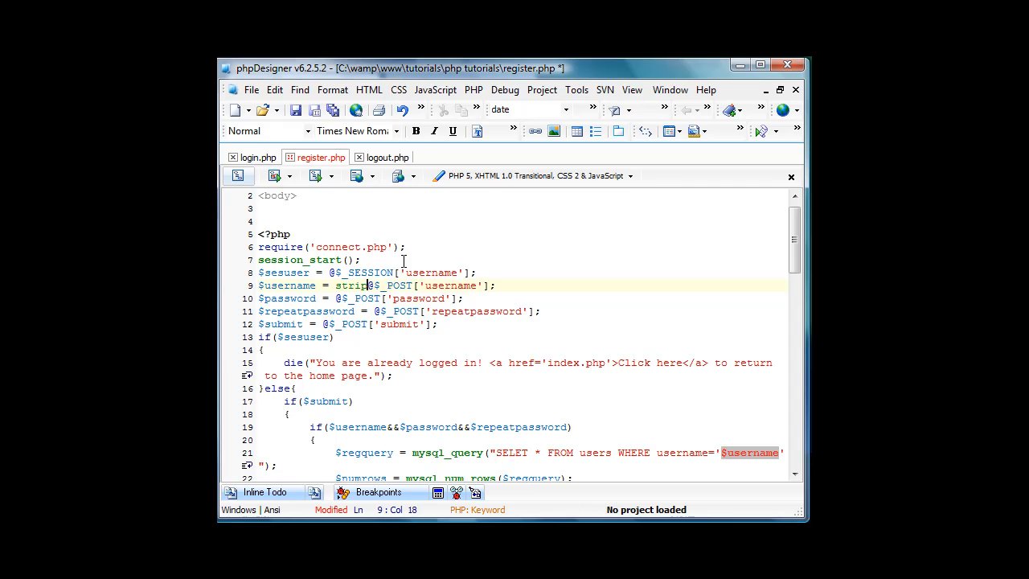
{"action": "type", "text": "_tags("}
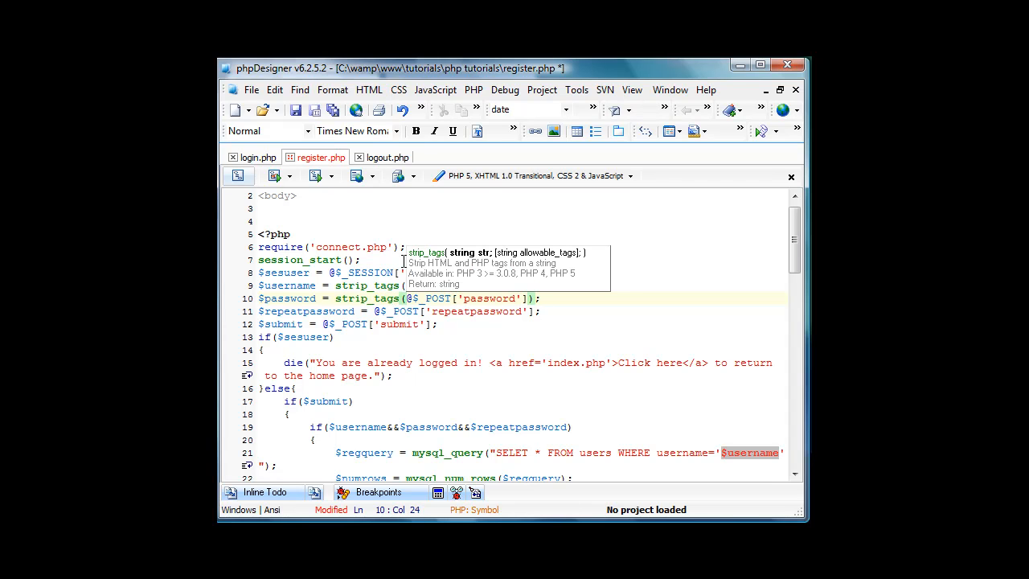
{"action": "mouse_move", "coordinate": [425, 275]}
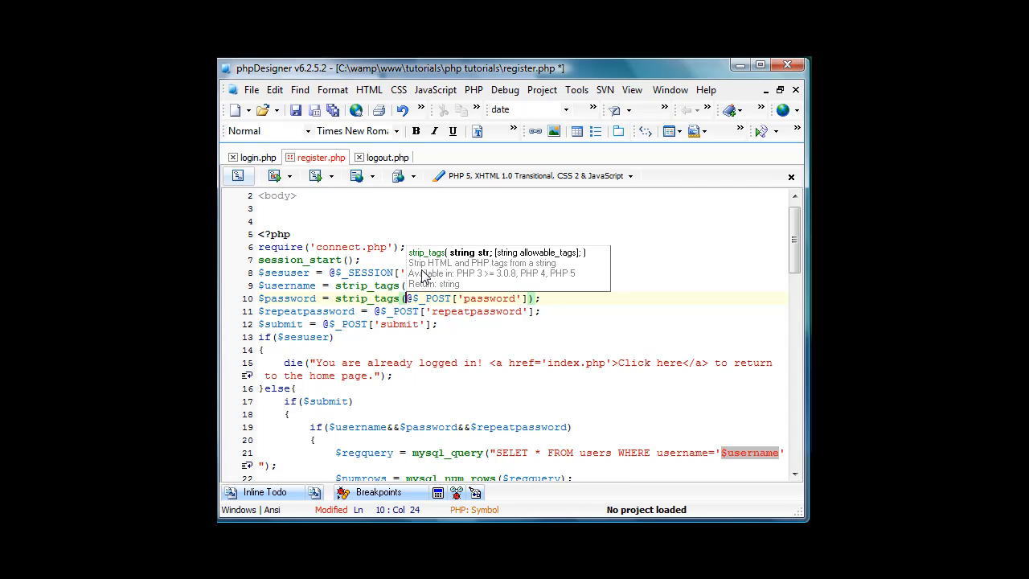
{"action": "left_click", "coordinate": [374, 311]}
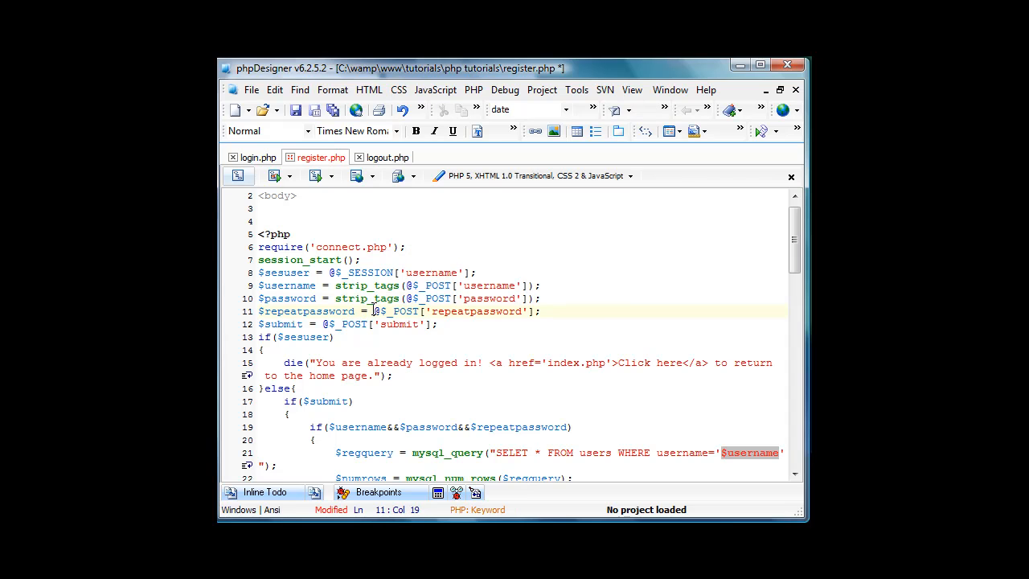
{"action": "type", "text": "strip_tags("}
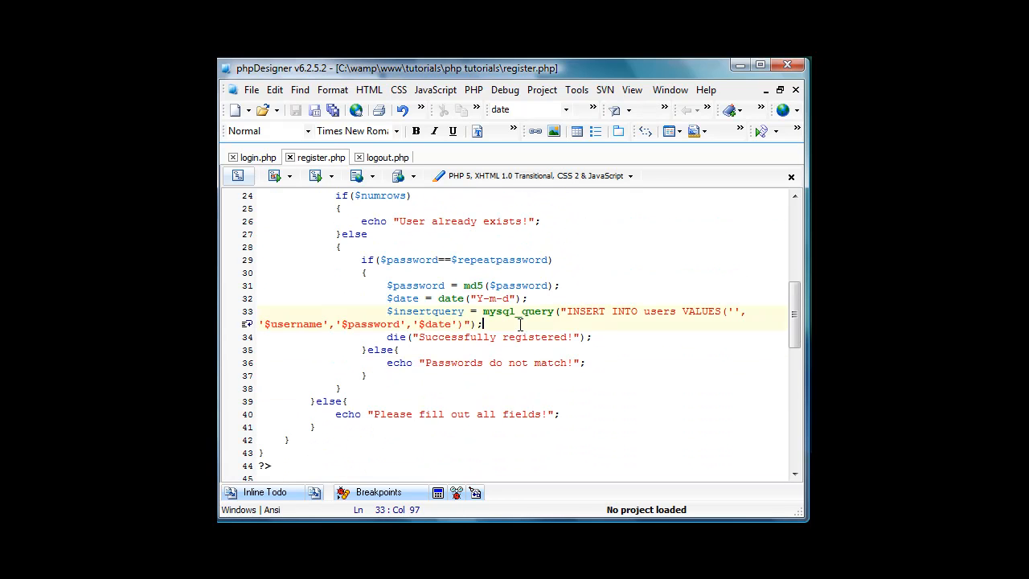
{"action": "mouse_move", "coordinate": [482, 324]}
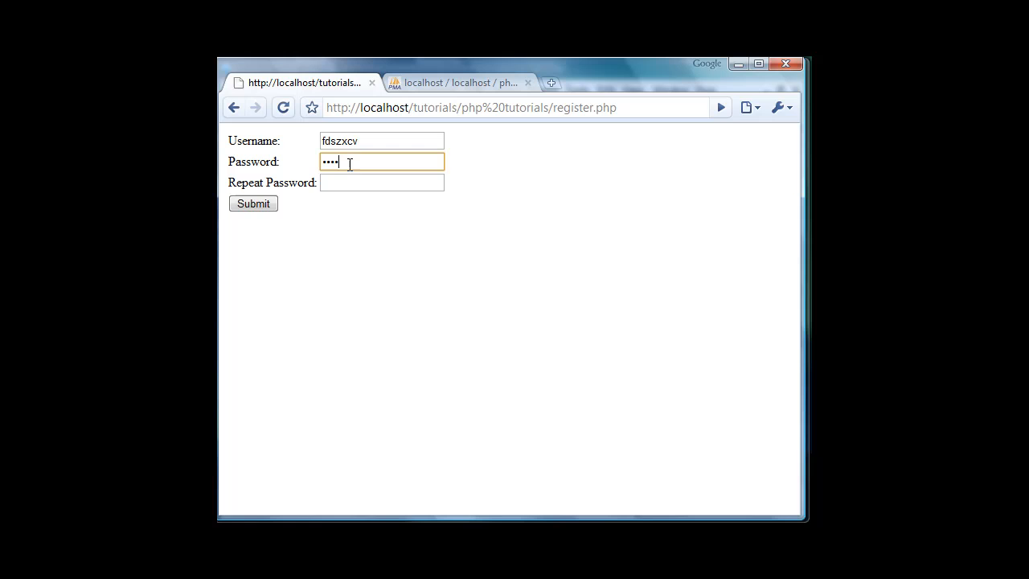
- Submit the register form, getting a mysql_num_rows() warning and 'Passwords do not match!'
{"action": "left_click", "coordinate": [254, 202]}
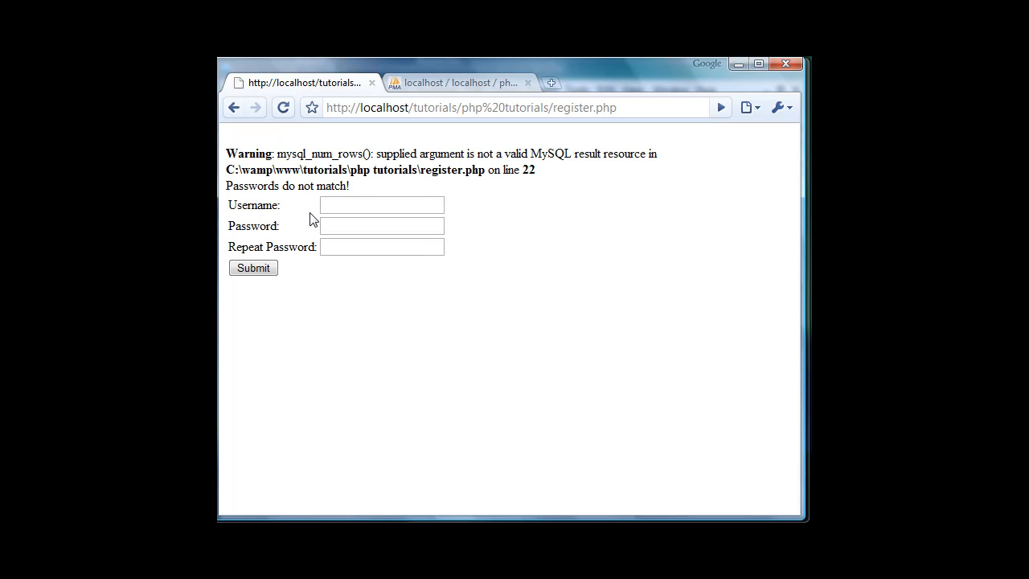
{"action": "mouse_move", "coordinate": [399, 165]}
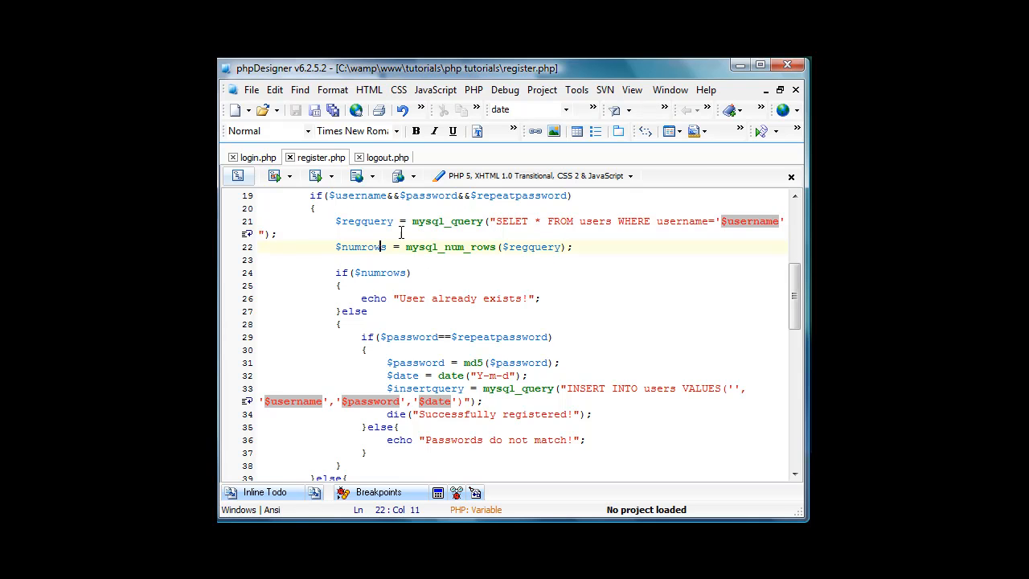
{"action": "scroll", "scroll_direction": "up", "scroll_amount": 3}
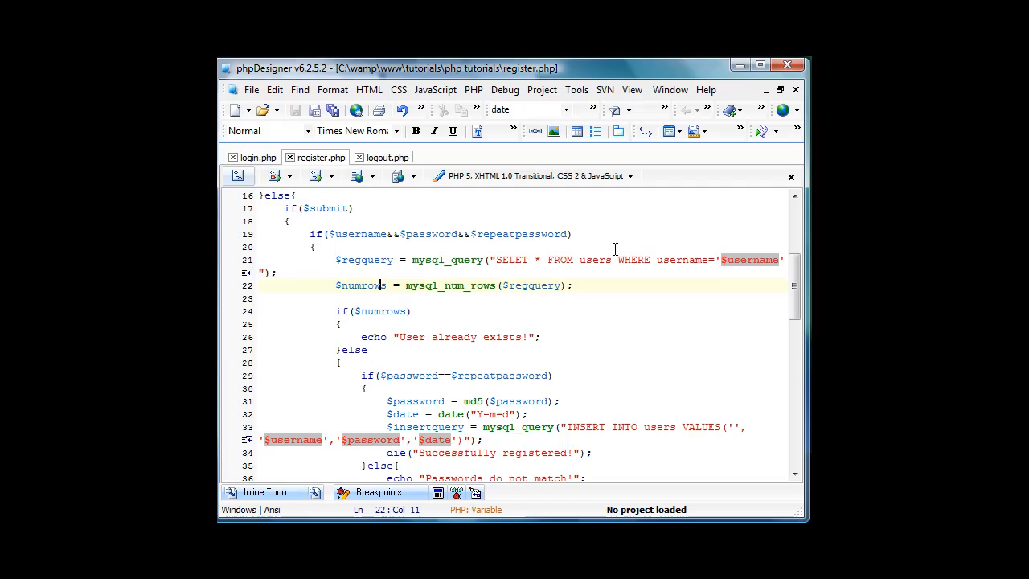
{"action": "scroll", "scroll_direction": "up", "scroll_amount": 3}
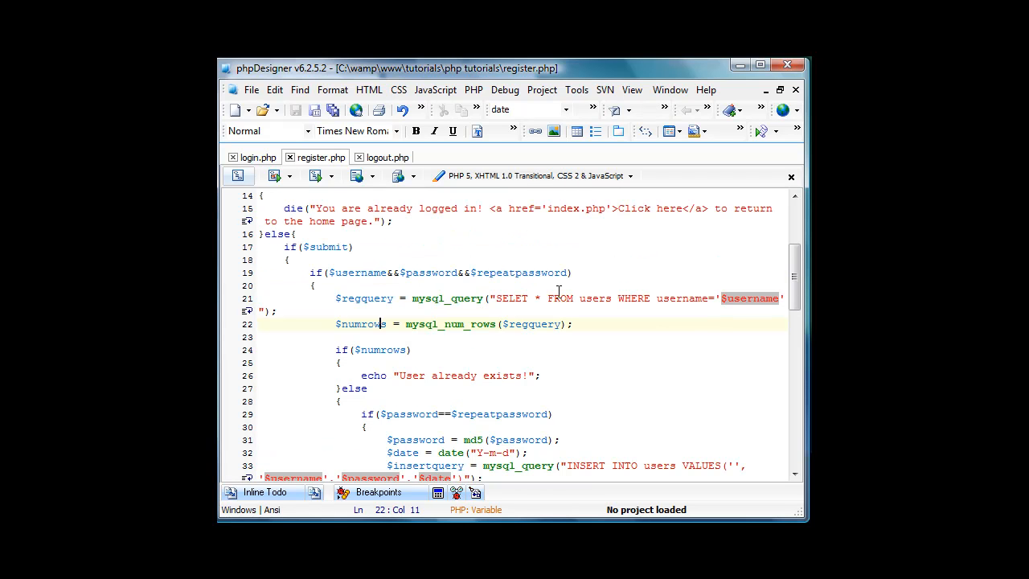
{"action": "mouse_move", "coordinate": [475, 349]}
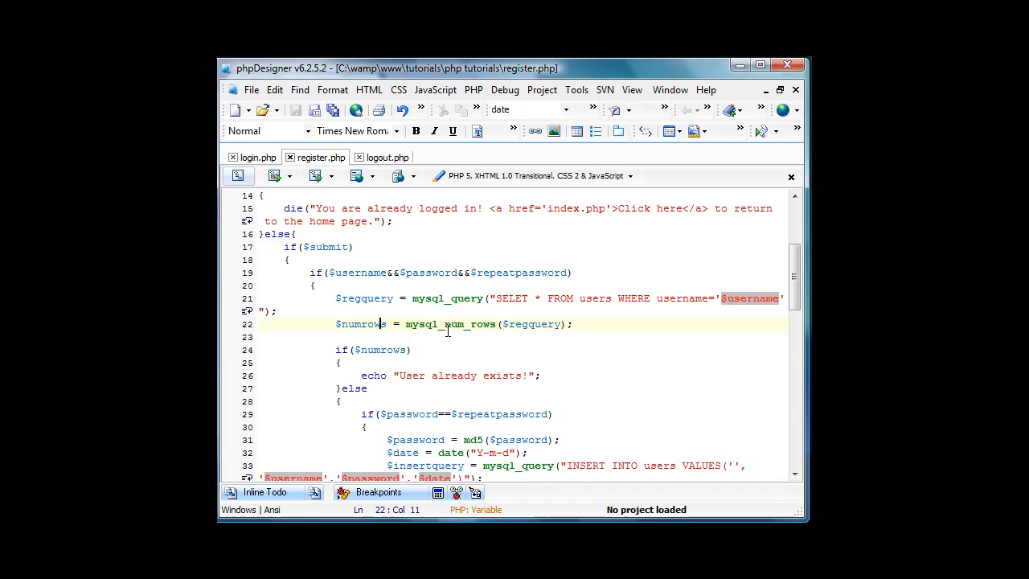
{"action": "scroll", "scroll_direction": "up", "scroll_amount": 3}
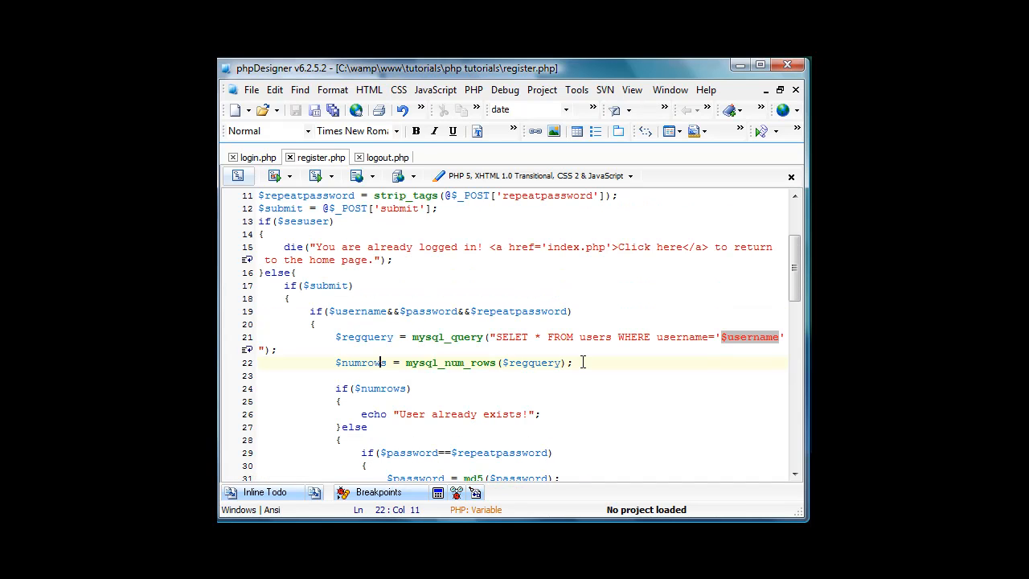
{"action": "scroll", "scroll_direction": "up", "scroll_amount": 3}
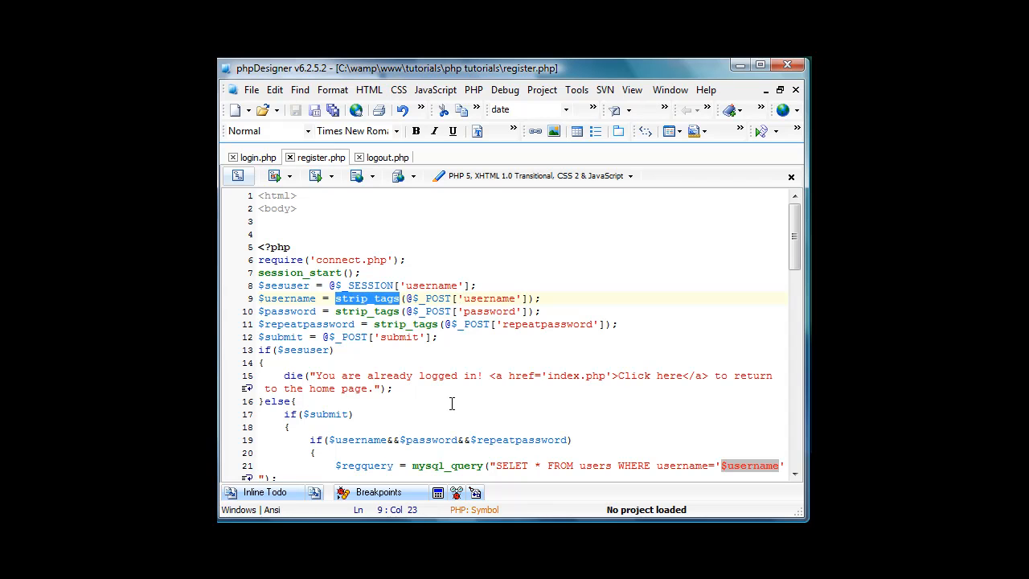
{"action": "scroll", "scroll_direction": "down", "scroll_amount": 3}
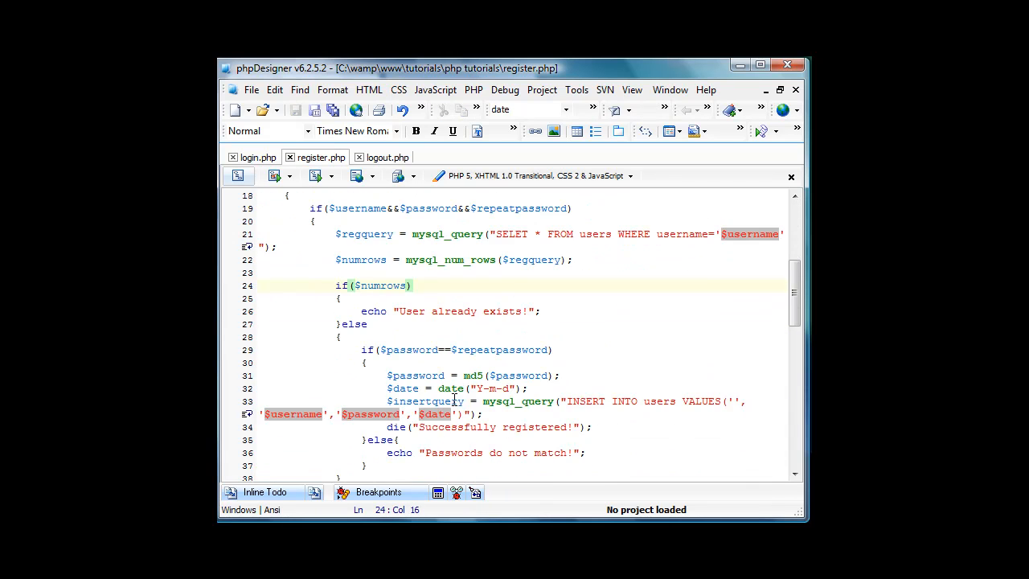
{"action": "scroll", "scroll_direction": "up", "scroll_amount": 3}
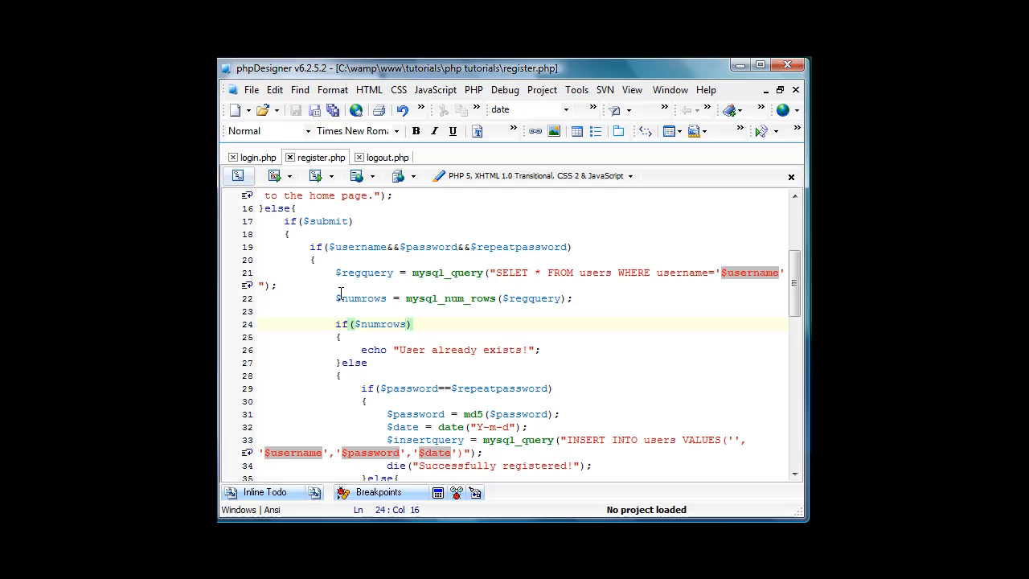
{"action": "left_click", "coordinate": [410, 323]}
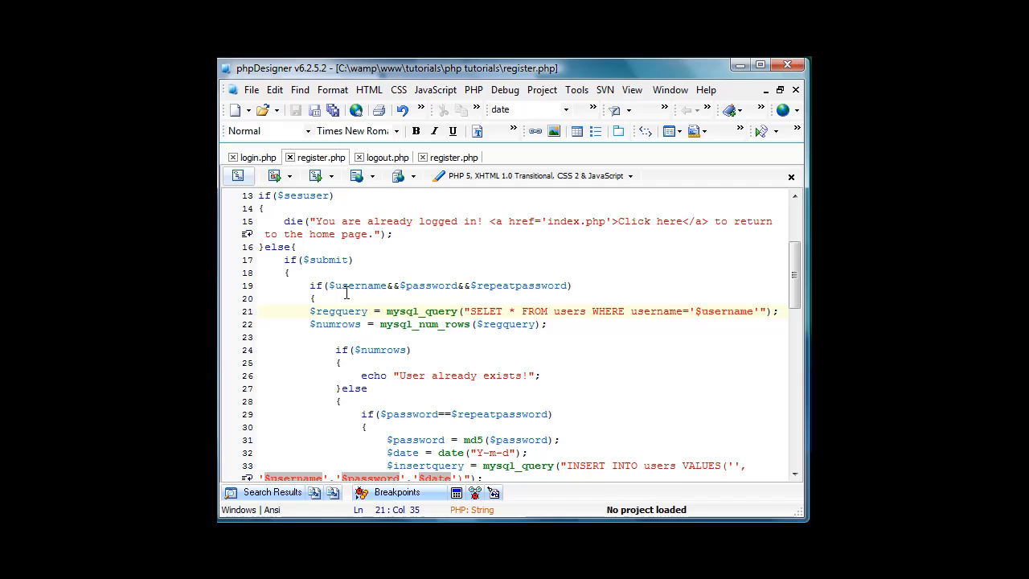
{"action": "mouse_move", "coordinate": [393, 250]}
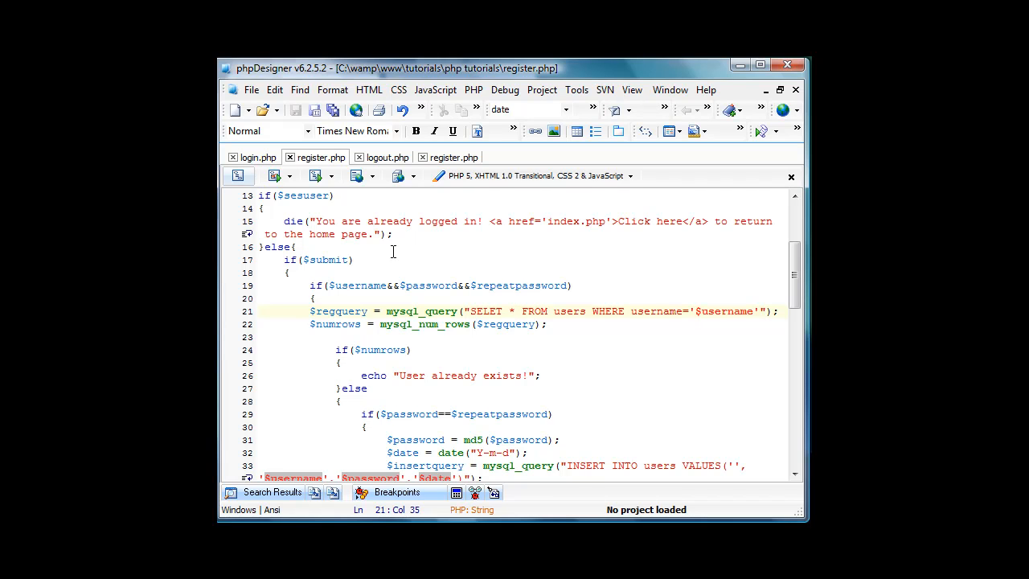
{"action": "mouse_move", "coordinate": [394, 311]}
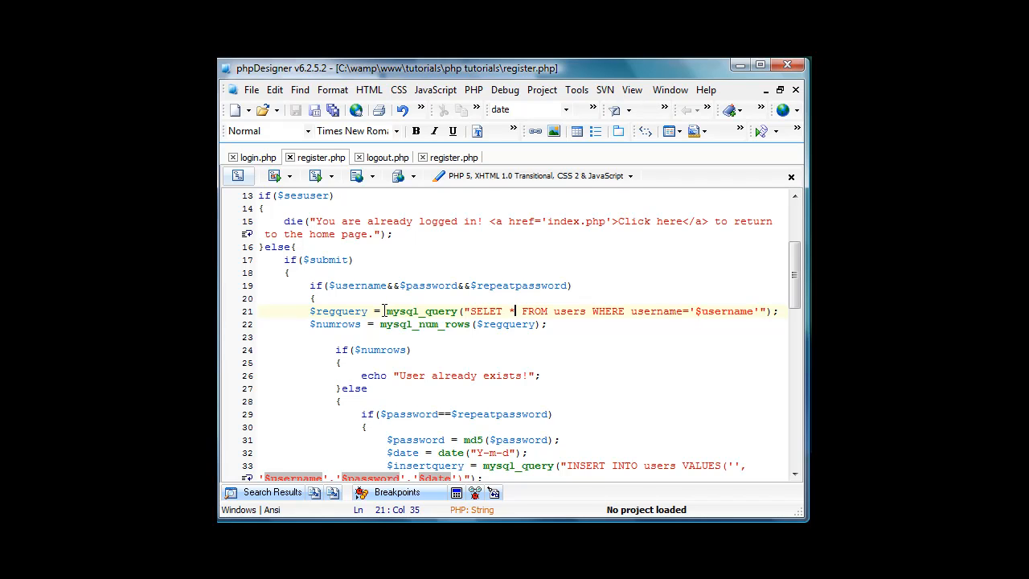
{"action": "mouse_move", "coordinate": [482, 311]}
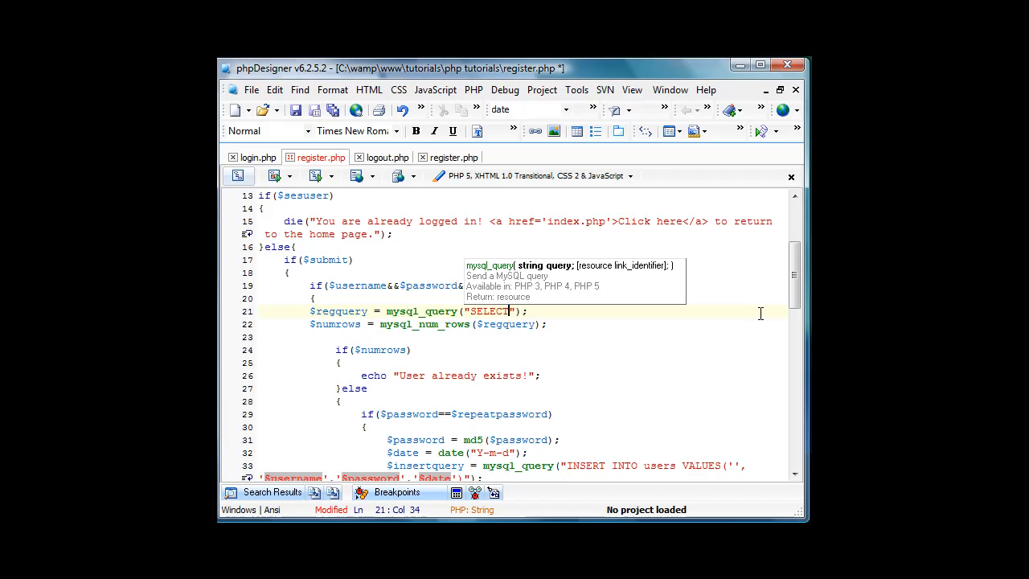
- Retype line 21's query as SELECT * FROM users WHERE username='$username'
{"action": "type", "text": "* FROM USERS"}
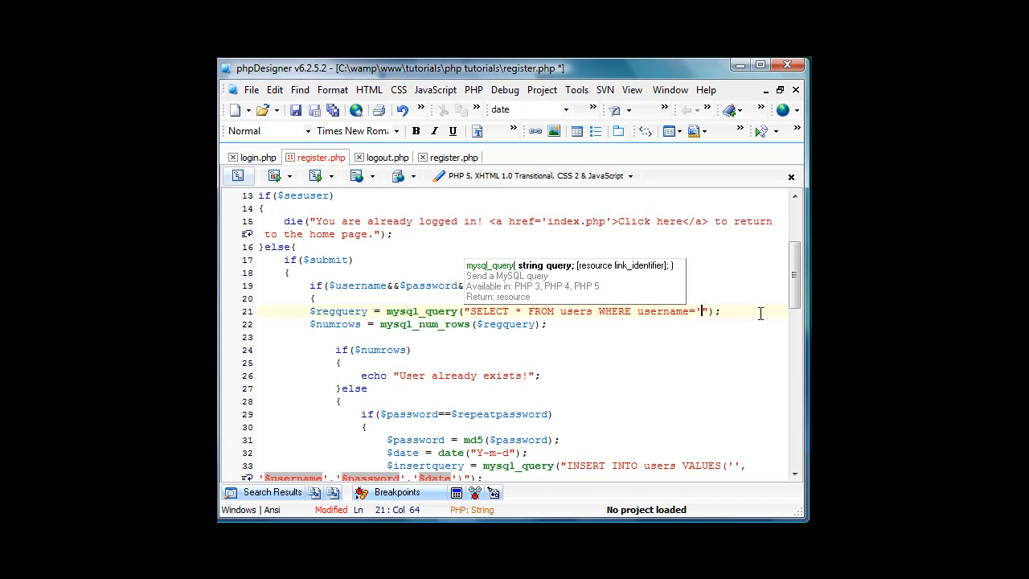
{"action": "type", "text": "$username"}
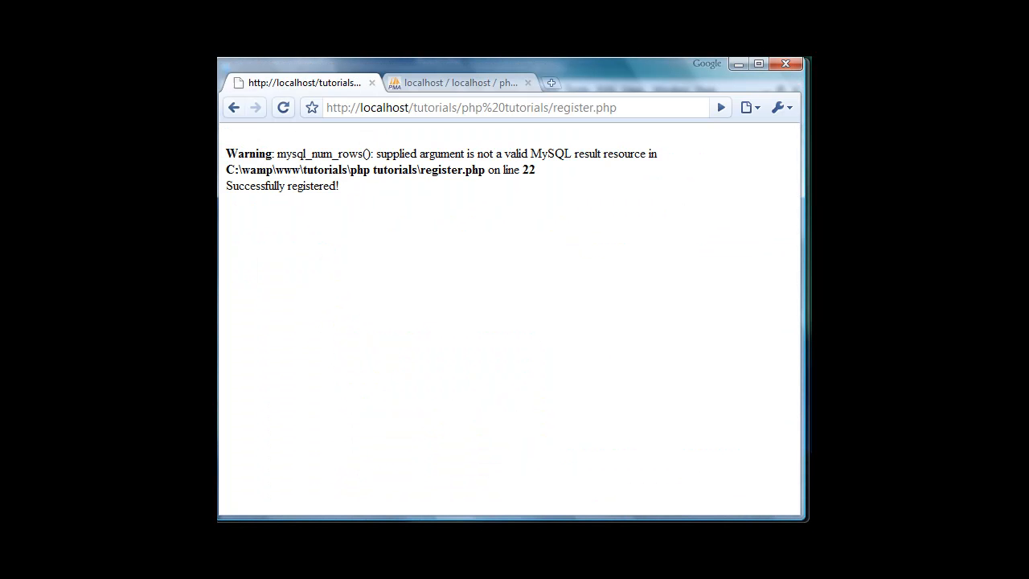
- Return to register.php in phpDesigner after seeing 'Successfully registered!' in Chrome
{"action": "left_click", "coordinate": [283, 107]}
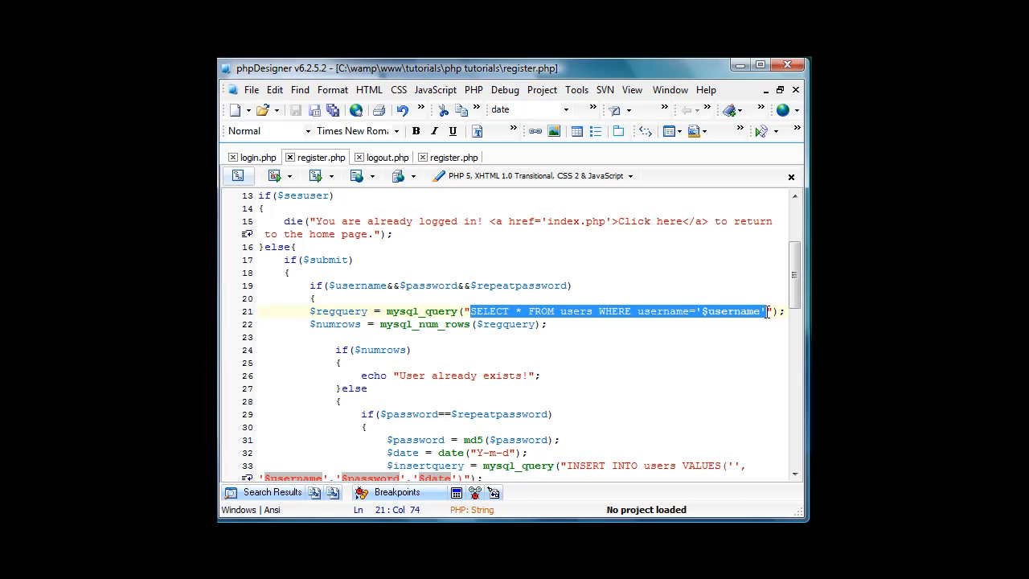
{"action": "mouse_move", "coordinate": [767, 314]}
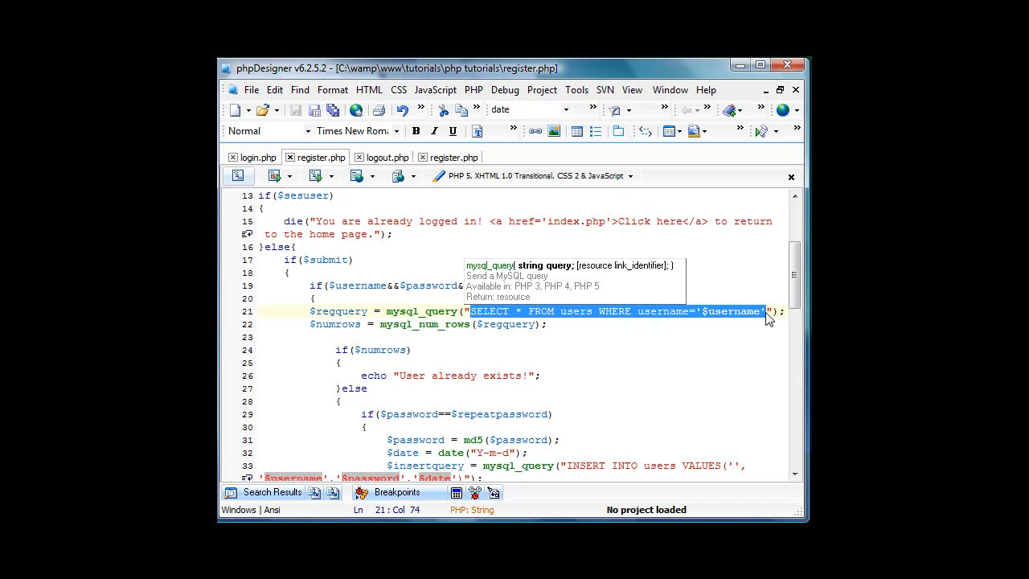
- Rewrite the check query as SELECT * FROM users WHERE username='$username', removing the misplaced copy
{"action": "key", "text": "Delete"}
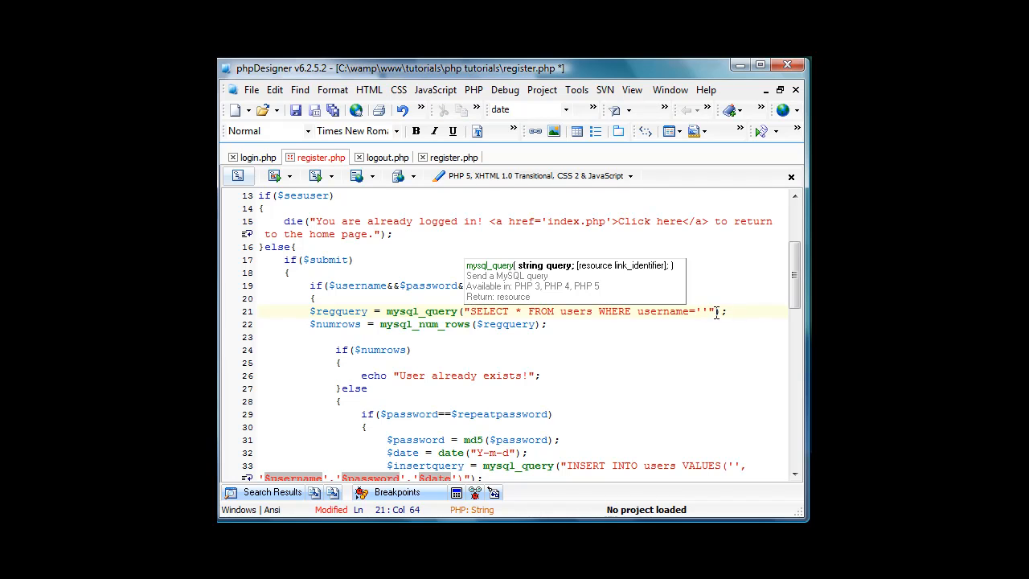
{"action": "left_click", "coordinate": [530, 311]}
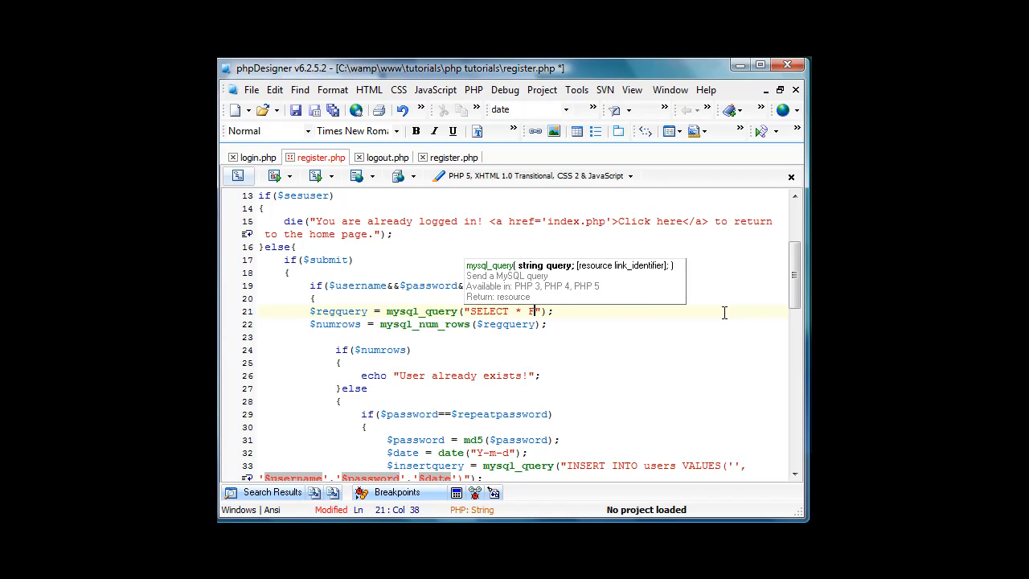
{"action": "type", "text": "FROM users WHERE username='$username'"}
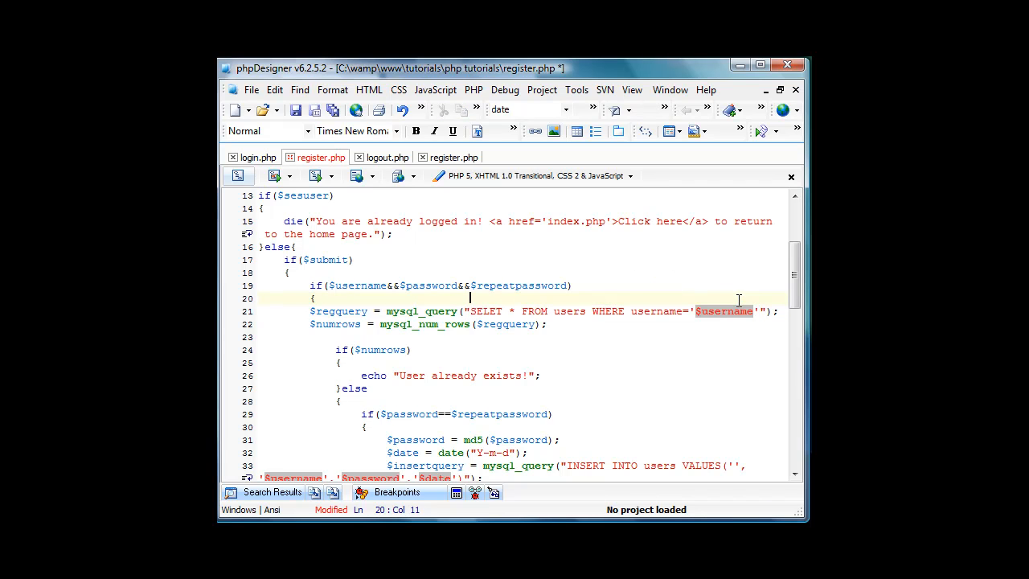
{"action": "type", "text": "SELECT * FROM users WHERE username='$username'"}
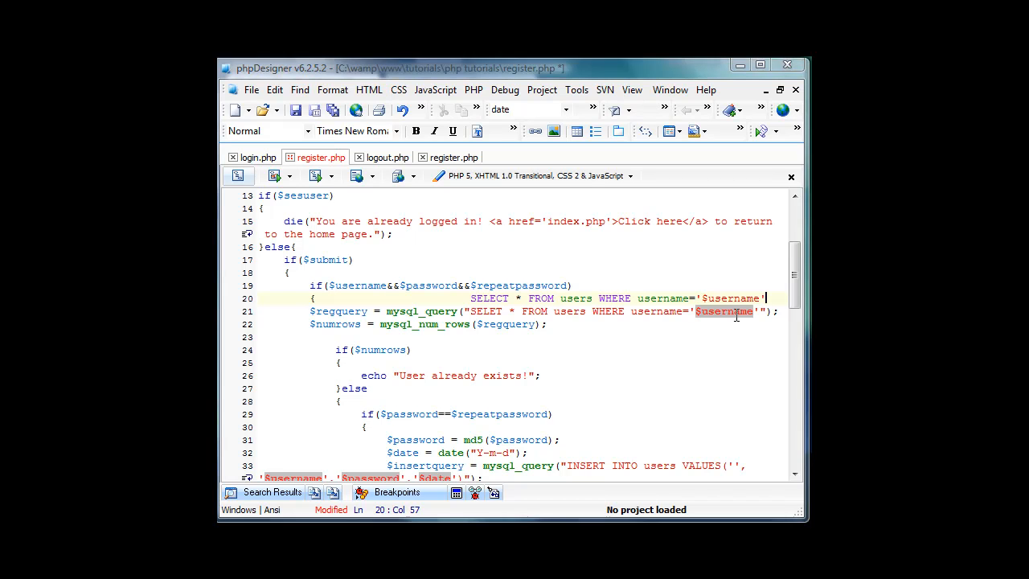
{"action": "left_click_drag", "start_coordinate": [768, 298], "coordinate": [469, 298]}
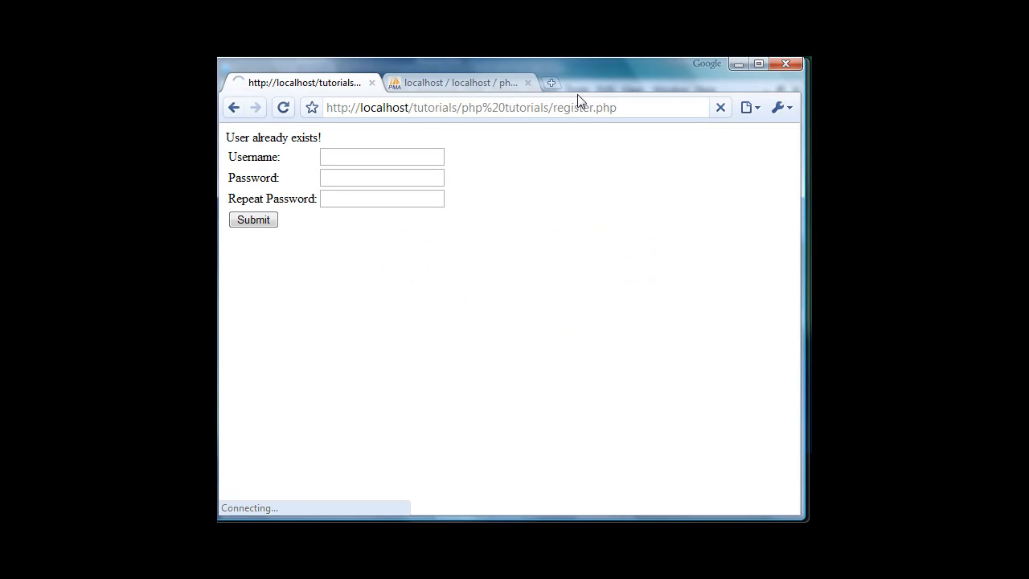
{"action": "left_click", "coordinate": [458, 82]}
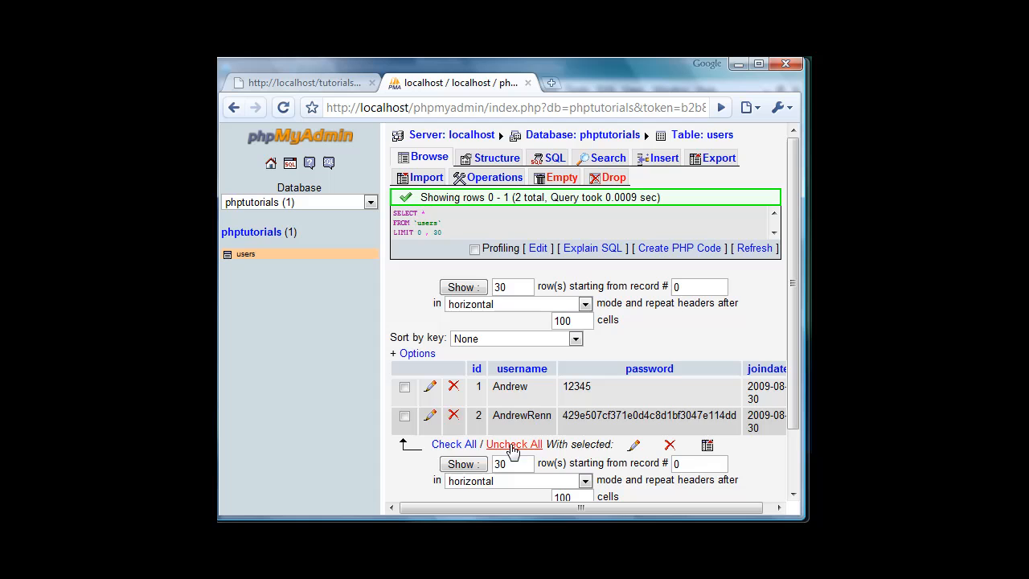
{"action": "mouse_move", "coordinate": [414, 354]}
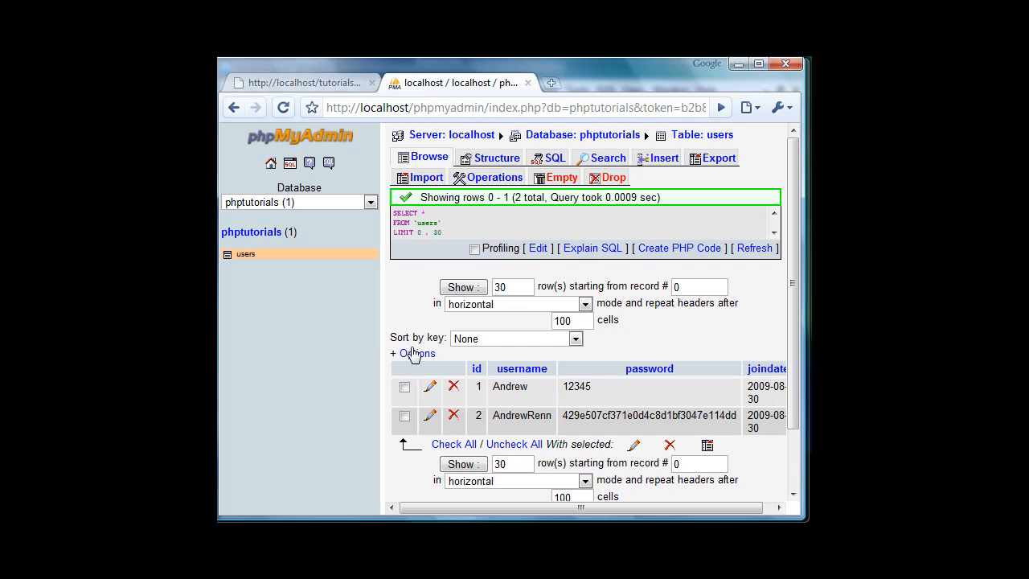
{"action": "left_click", "coordinate": [404, 416]}
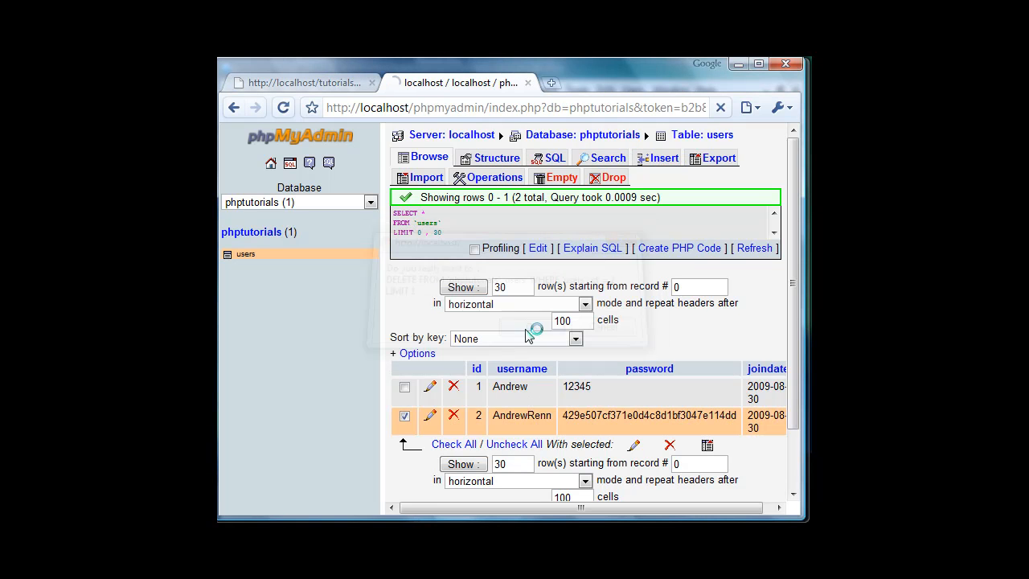
{"action": "left_click", "coordinate": [301, 82]}
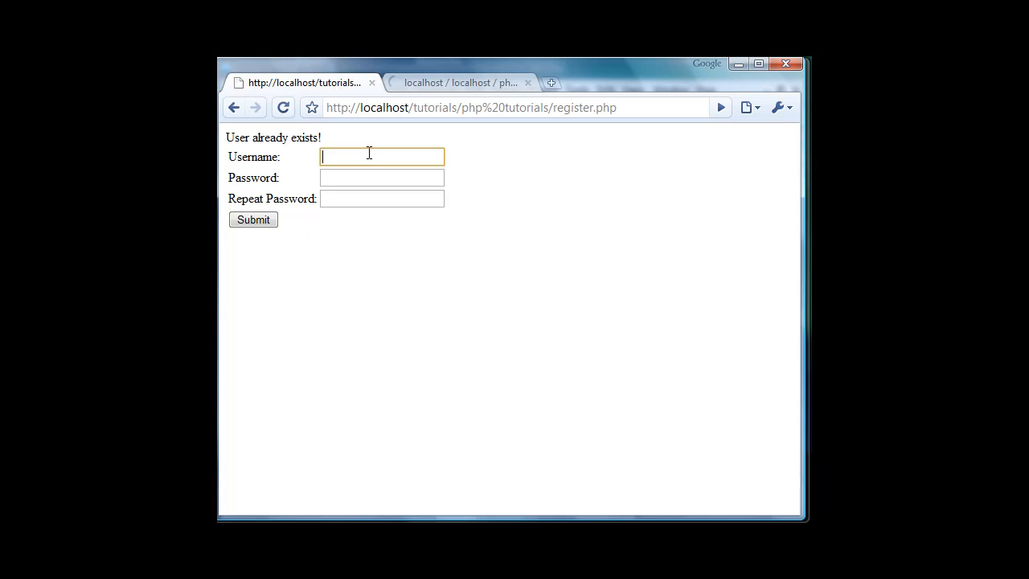
{"action": "type", "text": "AndrewRenn"}
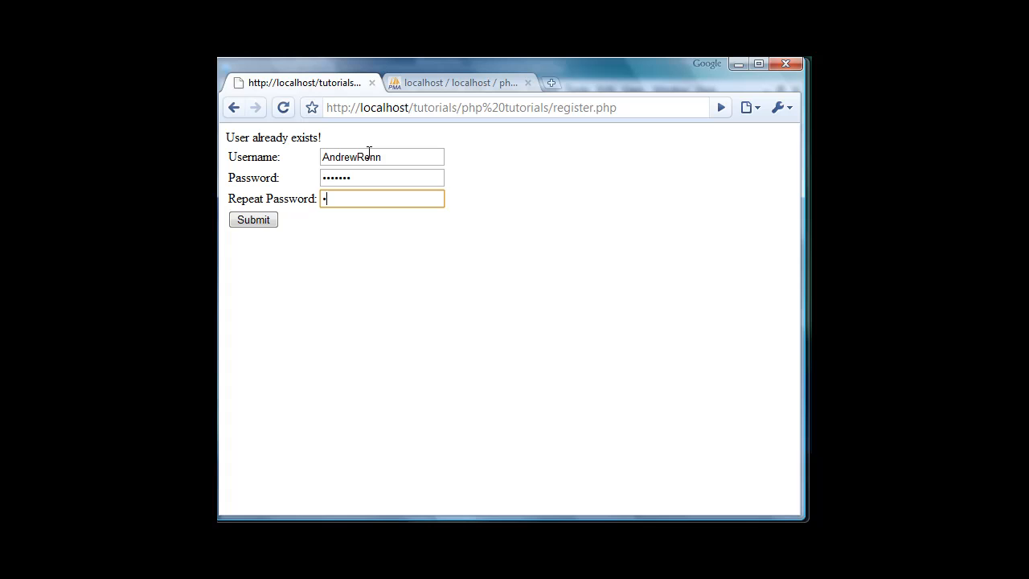
{"action": "left_click", "coordinate": [253, 219]}
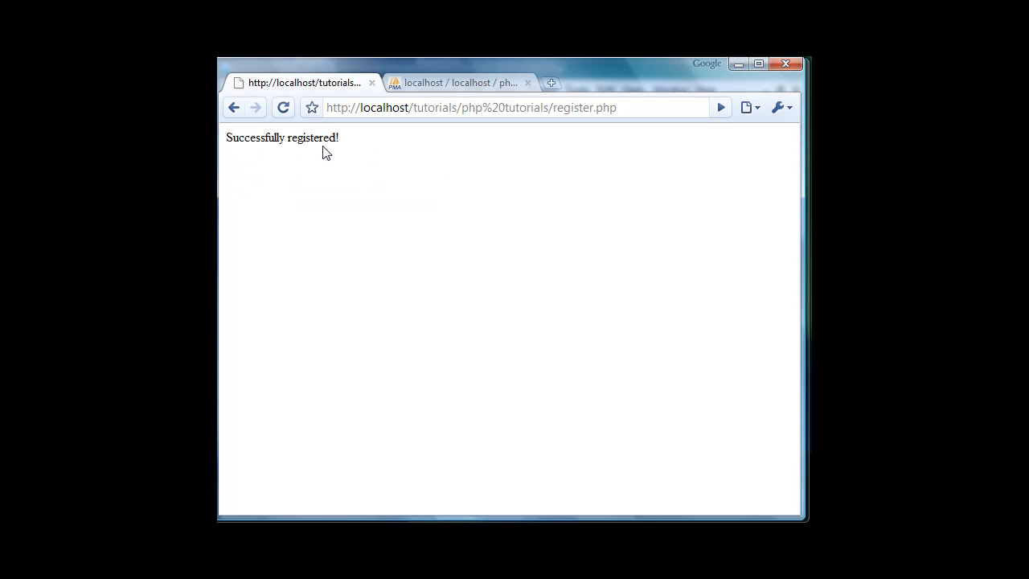
{"action": "left_click", "coordinate": [458, 82]}
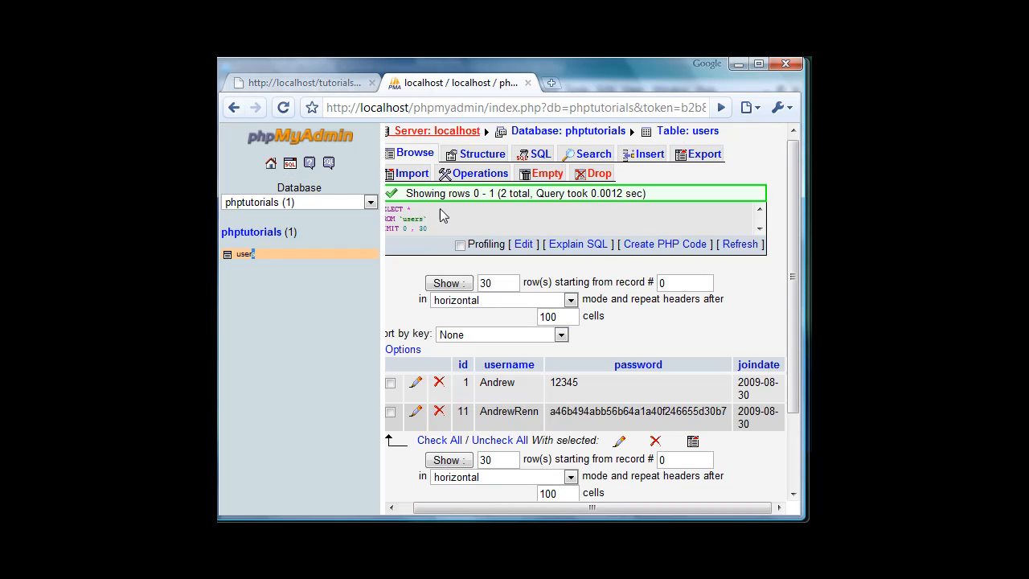
{"action": "mouse_move", "coordinate": [310, 163]}
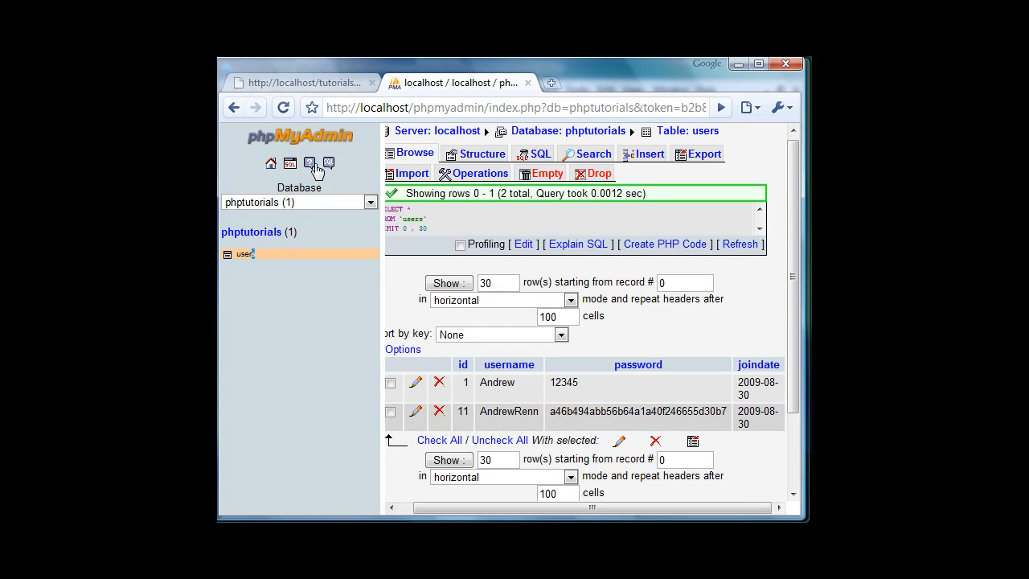
- Switch to login.php in phpDesigner to review its SELECT query and password loop
{"action": "left_click", "coordinate": [302, 82]}
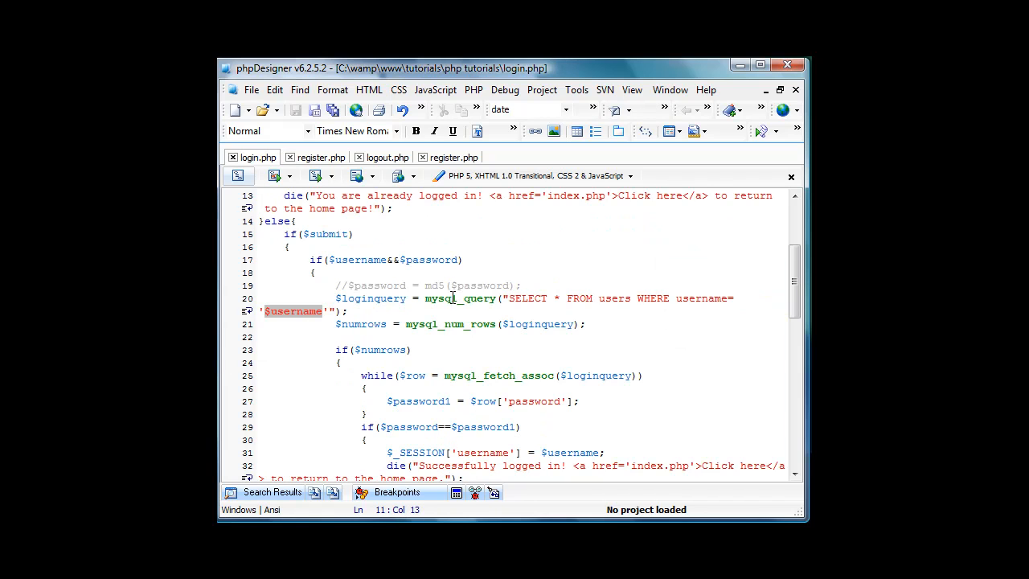
{"action": "left_click", "coordinate": [372, 349]}
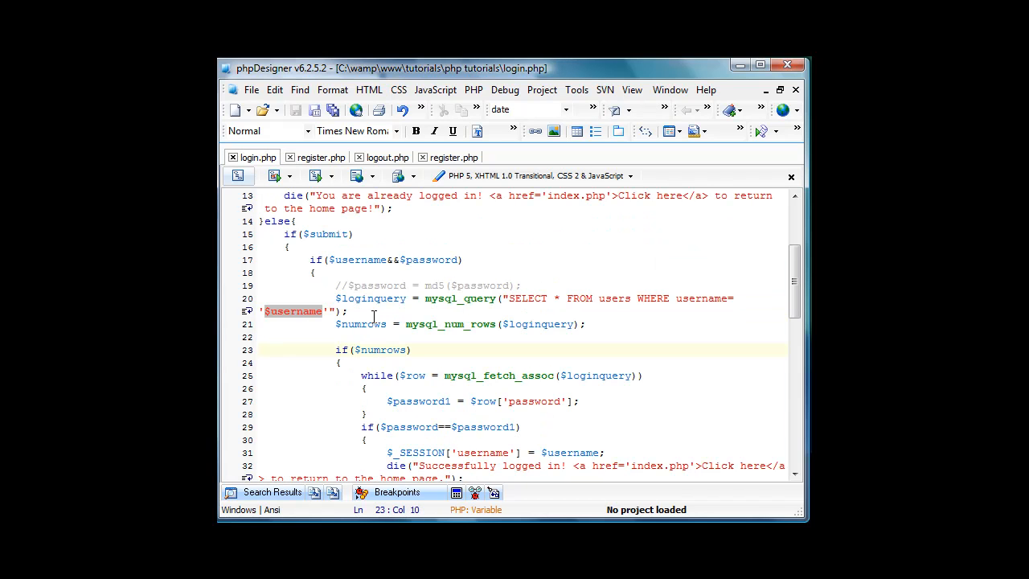
{"action": "scroll", "scroll_direction": "down", "scroll_amount": 3}
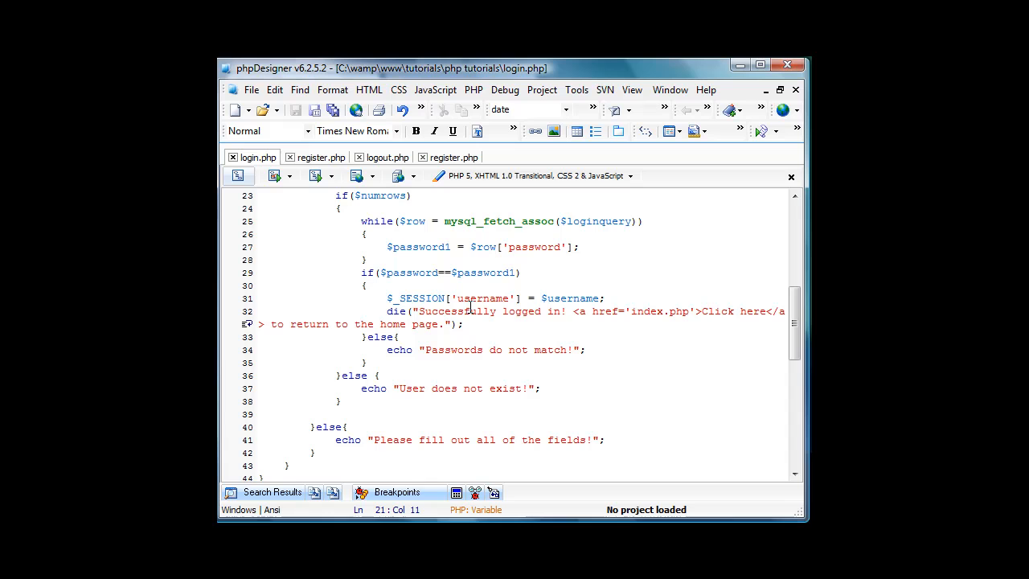
{"action": "scroll", "scroll_direction": "up", "scroll_amount": 3}
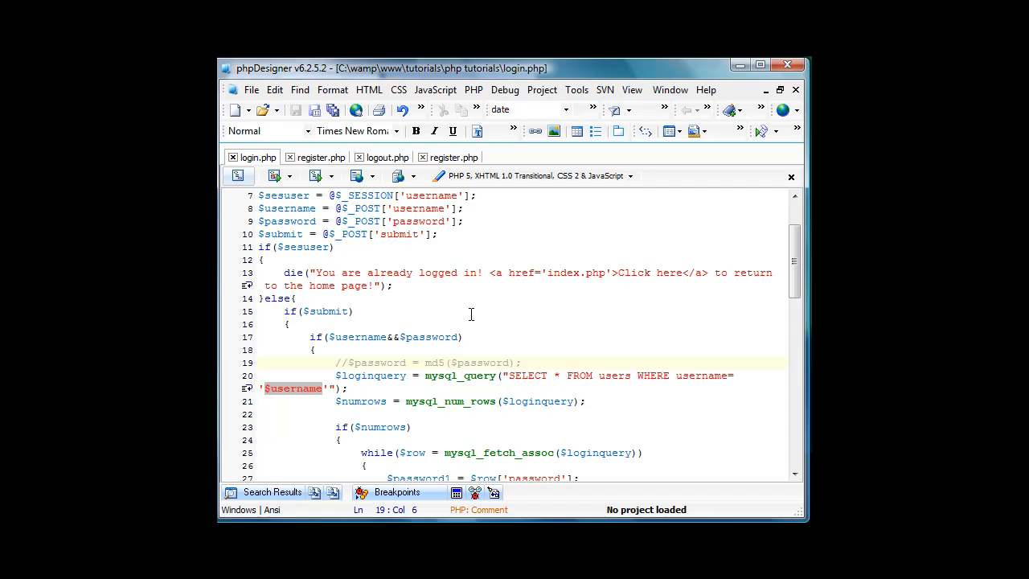
{"action": "left_click", "coordinate": [345, 363]}
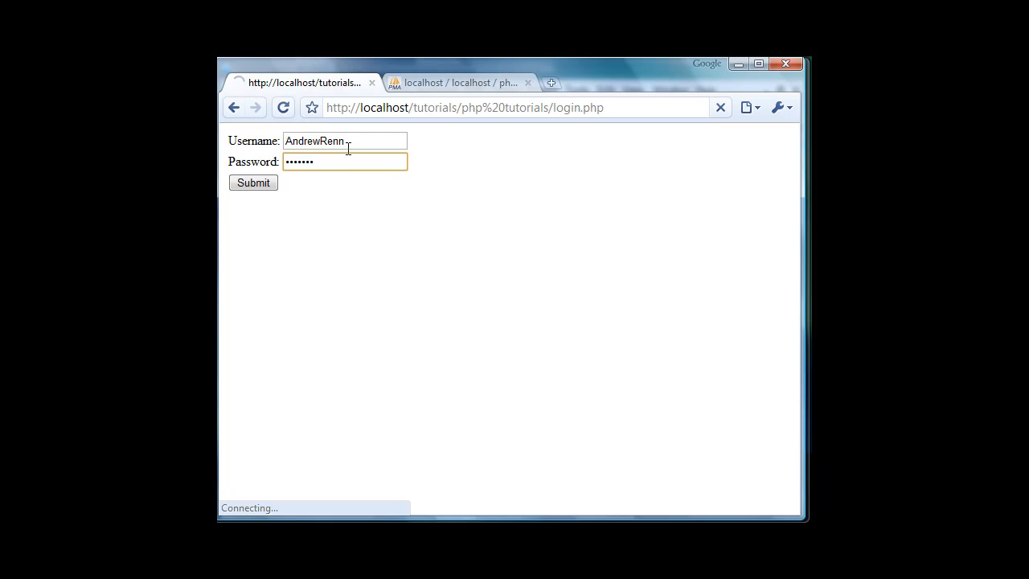
{"action": "left_click", "coordinate": [253, 183]}
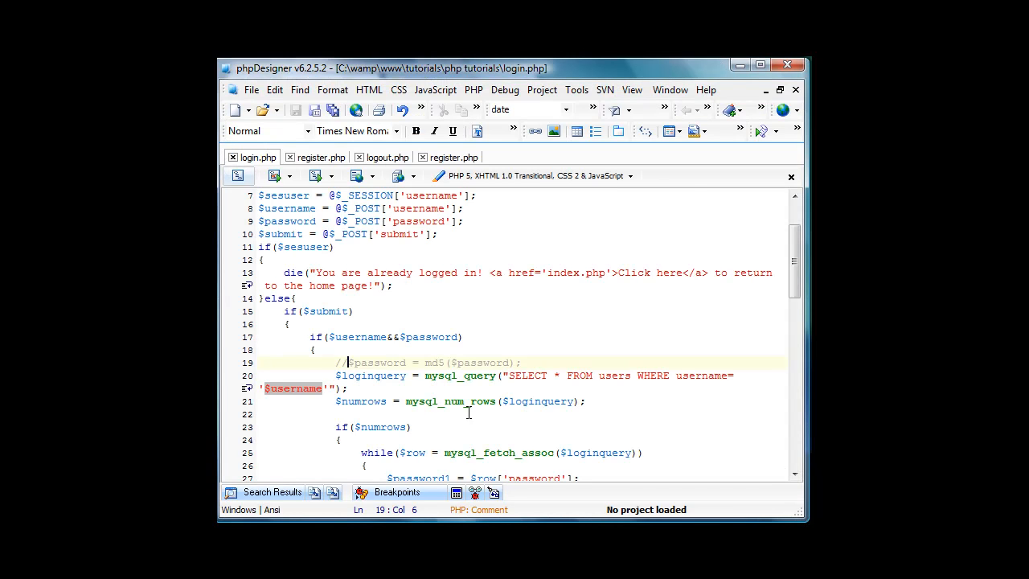
- Scroll down login.php toward the commented md5 password hashing line
{"action": "scroll", "scroll_direction": "down", "scroll_amount": 3}
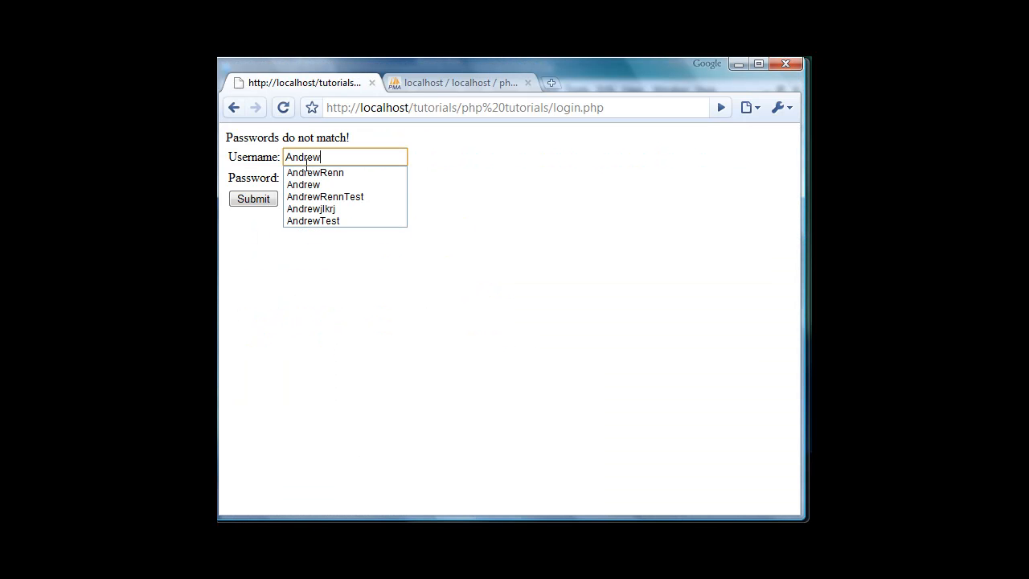
{"action": "left_click", "coordinate": [314, 172]}
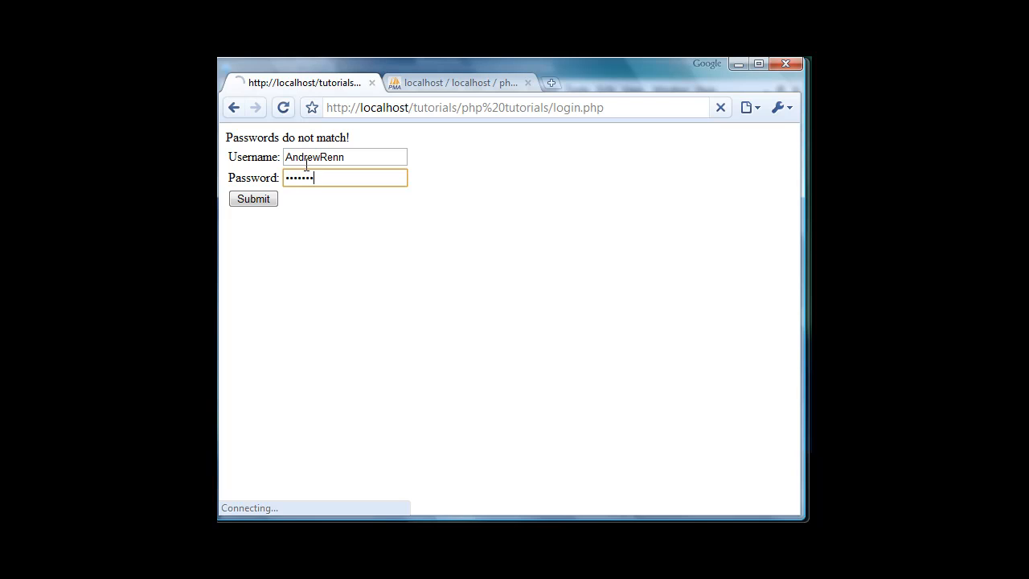
{"action": "left_click", "coordinate": [252, 199]}
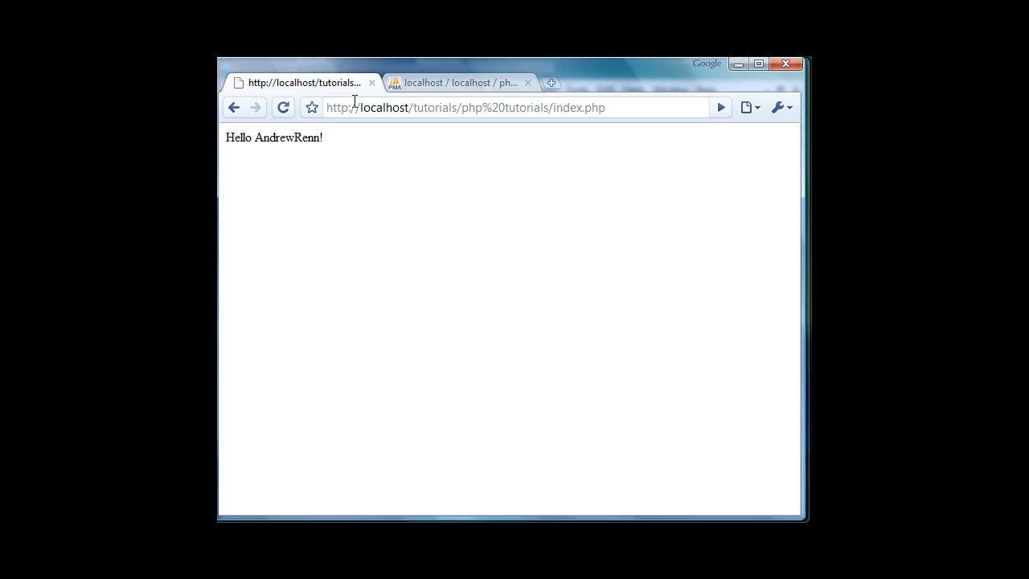
{"action": "left_click", "coordinate": [454, 82]}
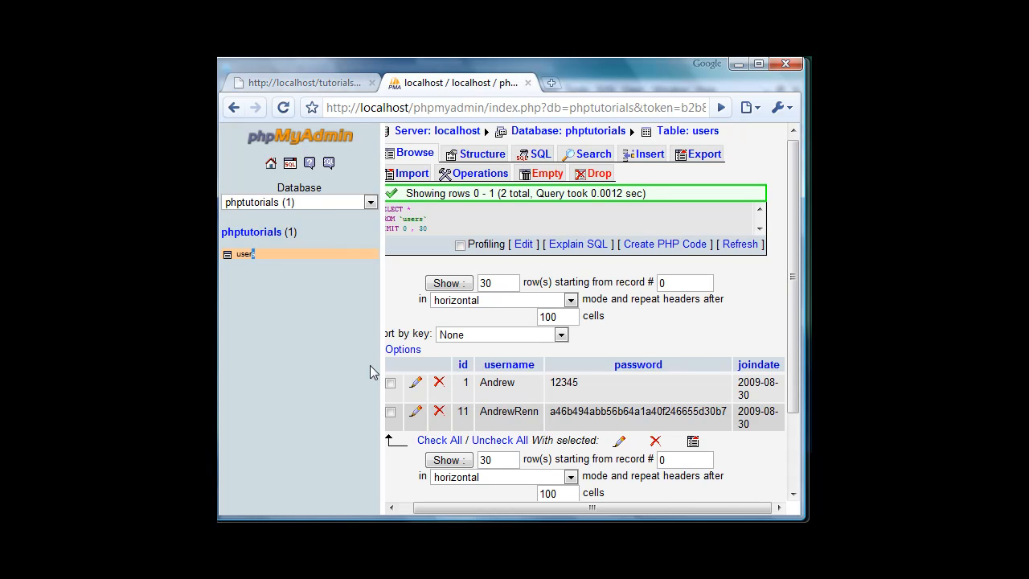